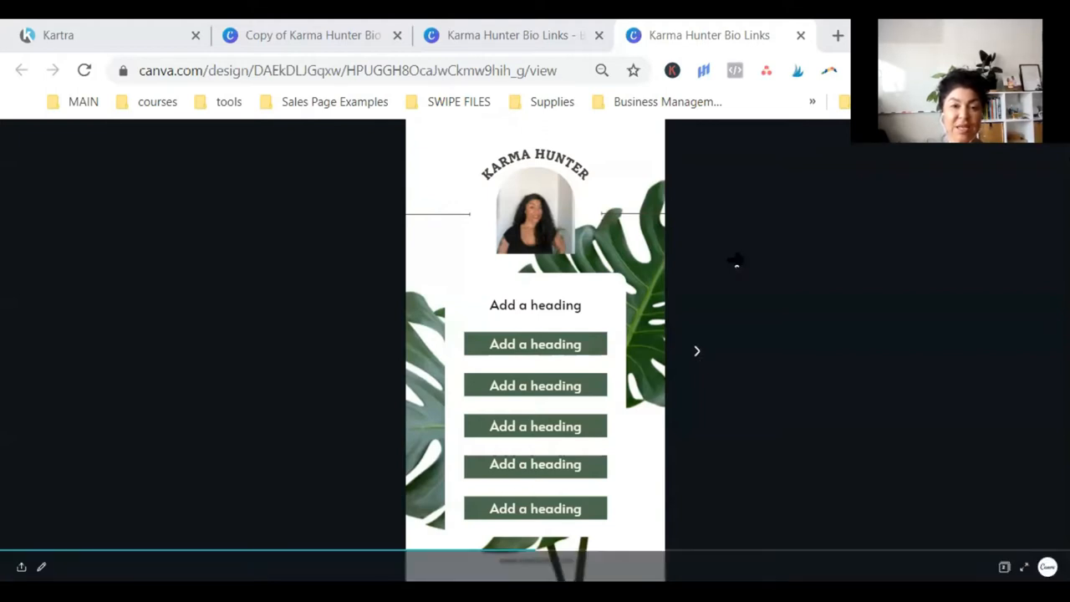
pyautogui.moveTo(759, 244)
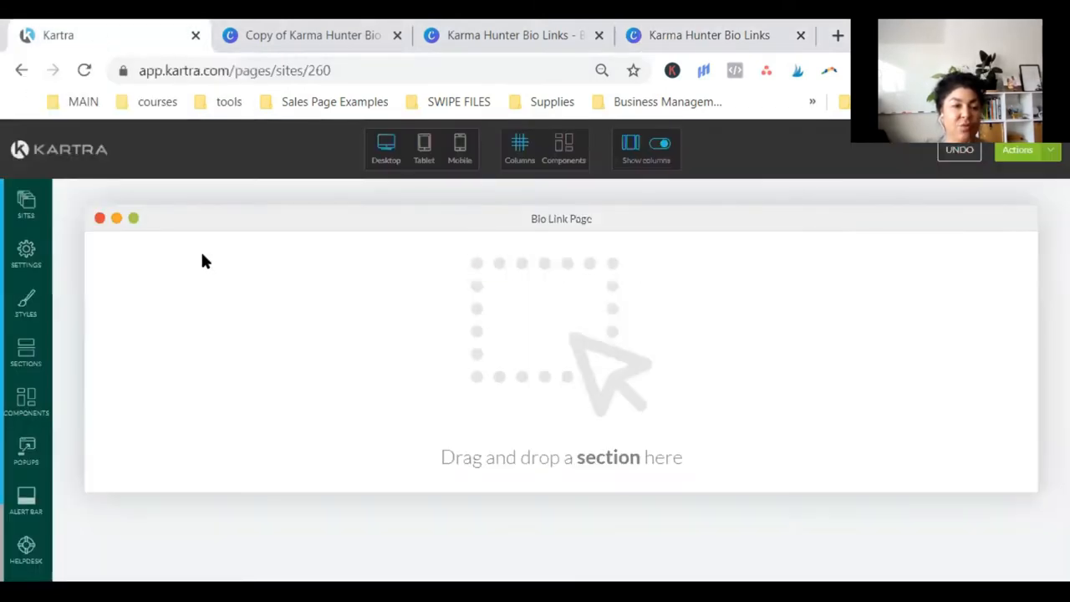
pyautogui.moveTo(560, 298)
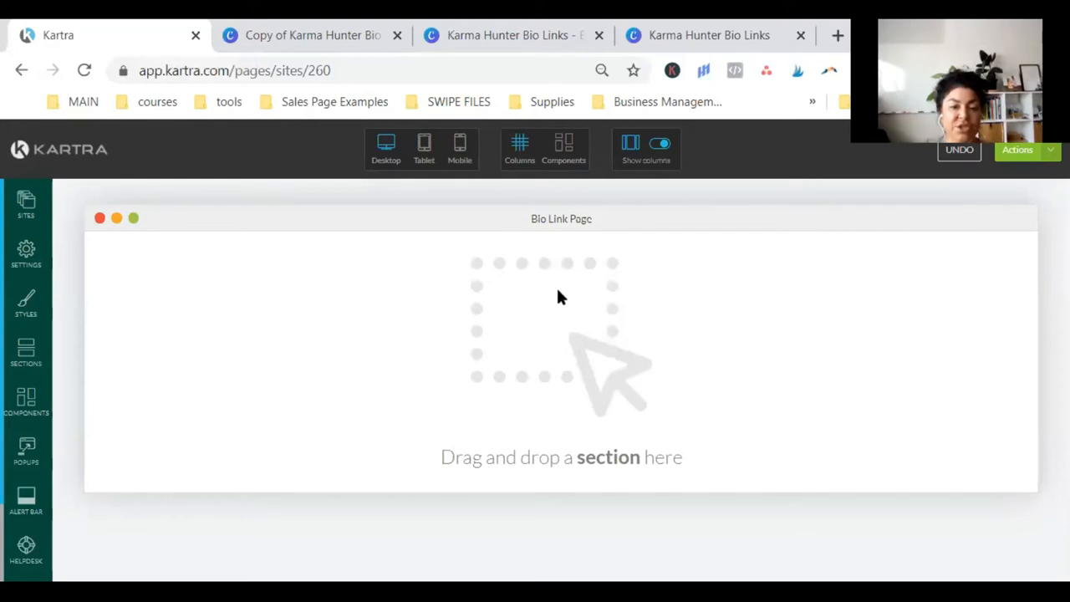
pyautogui.moveTo(785, 342)
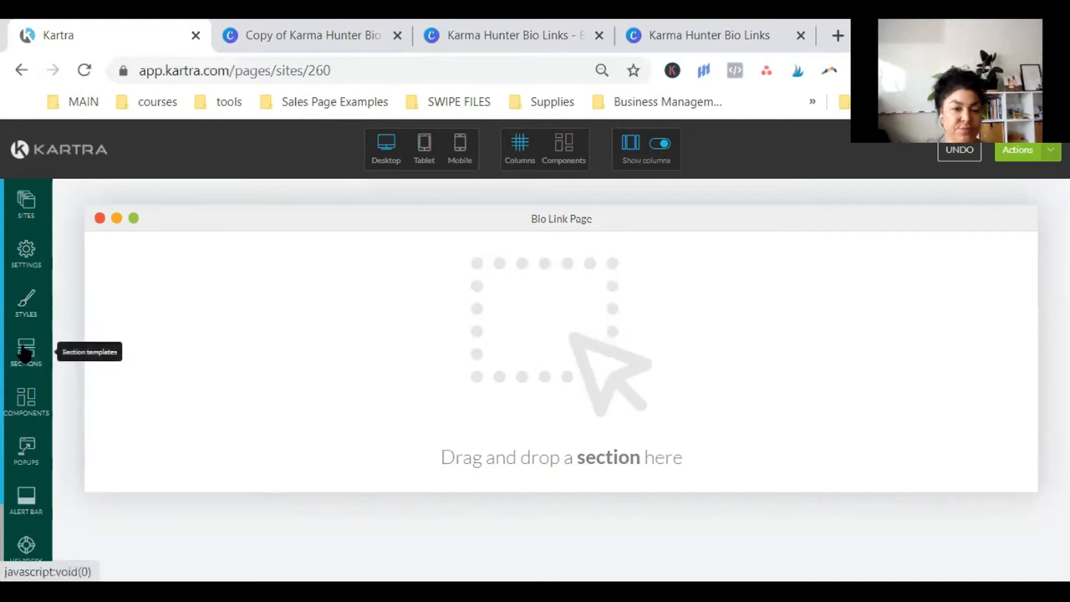
# - Add an Empty Block section and a centred 50% column layout to the Bio Link Page
pyautogui.click(25, 351)
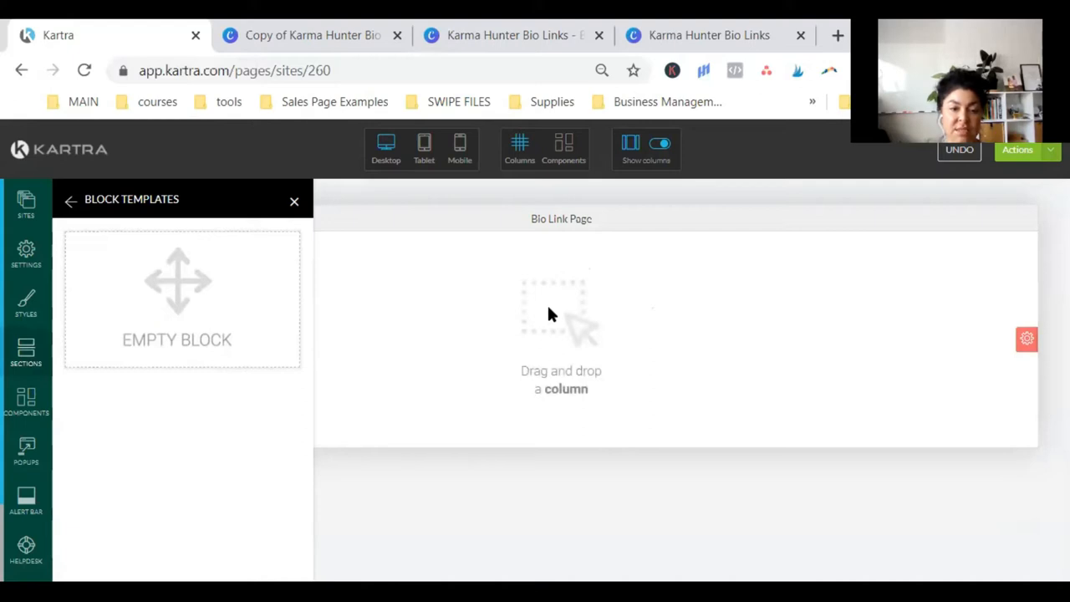
pyautogui.moveTo(27, 401)
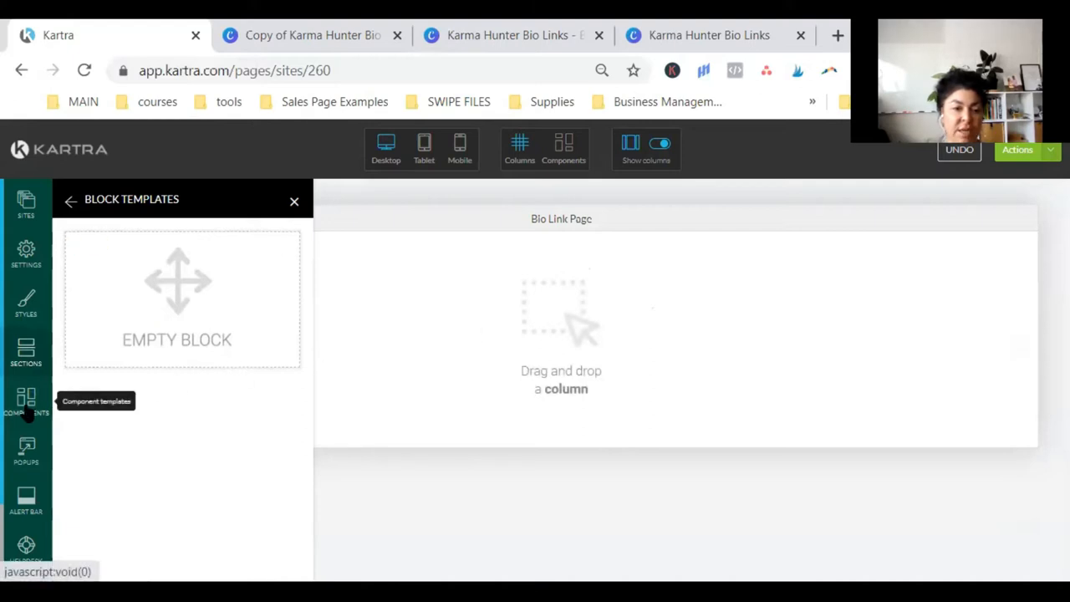
pyautogui.click(294, 201)
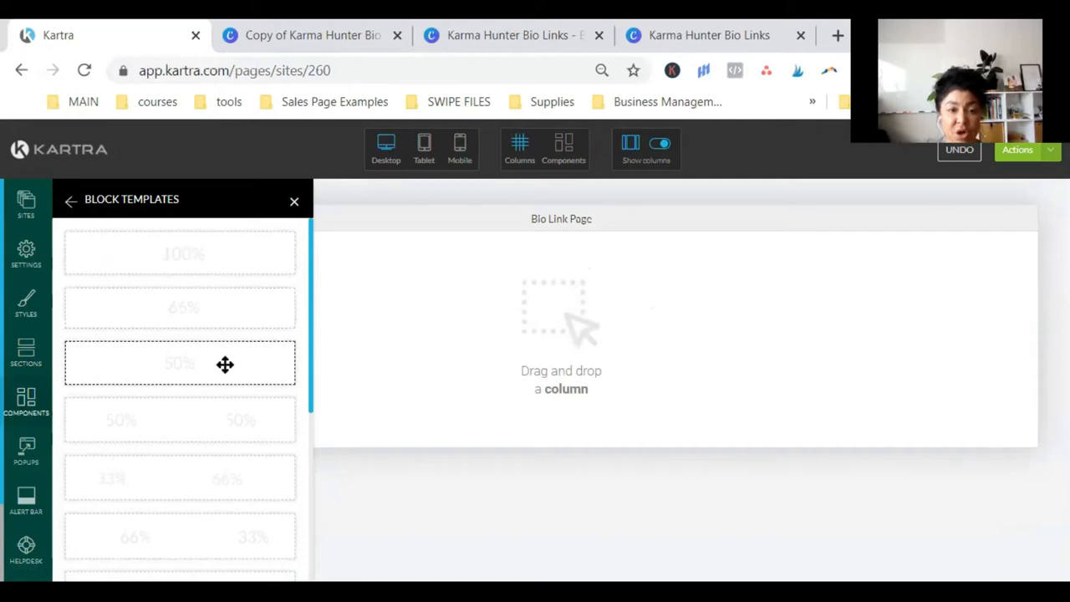
pyautogui.moveTo(528, 341)
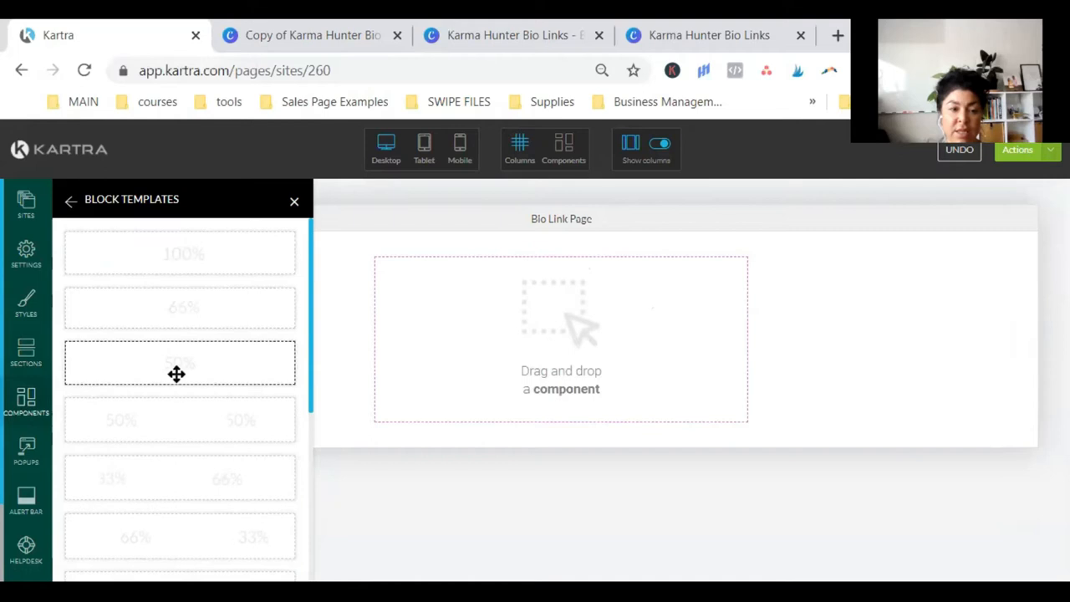
pyautogui.moveTo(460, 427)
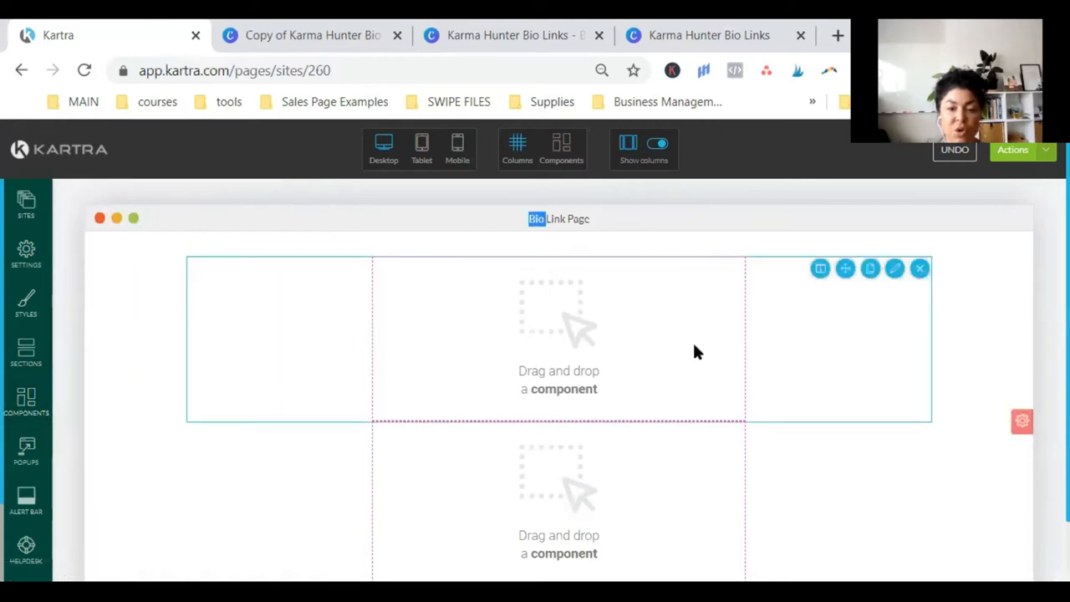
pyautogui.scroll(-3)
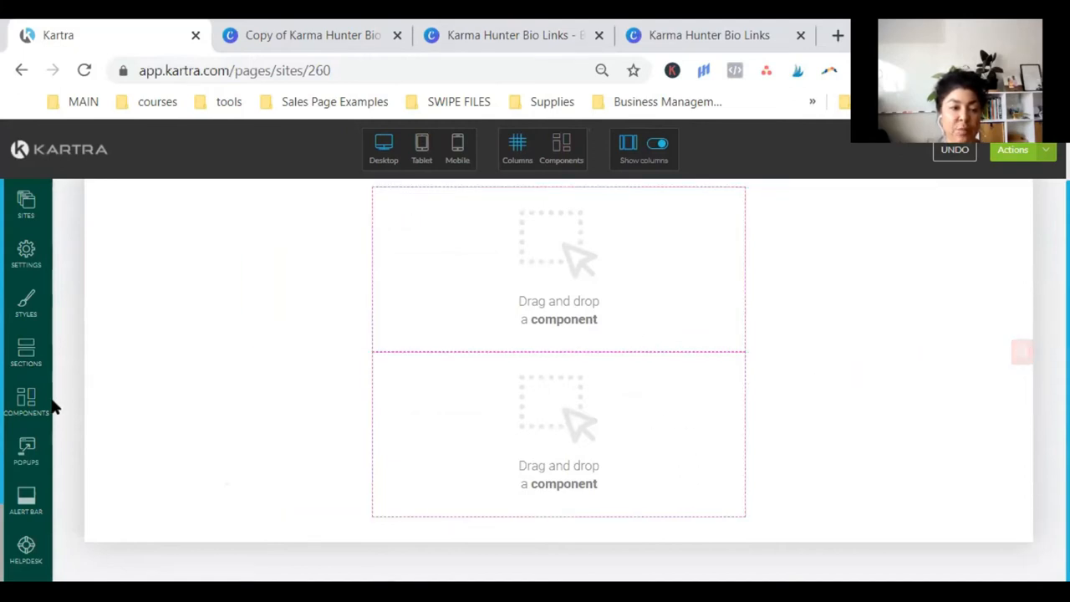
# - Switch through the Canva tabs to the Karma Hunter Bio Links copy with the header photo
pyautogui.click(27, 401)
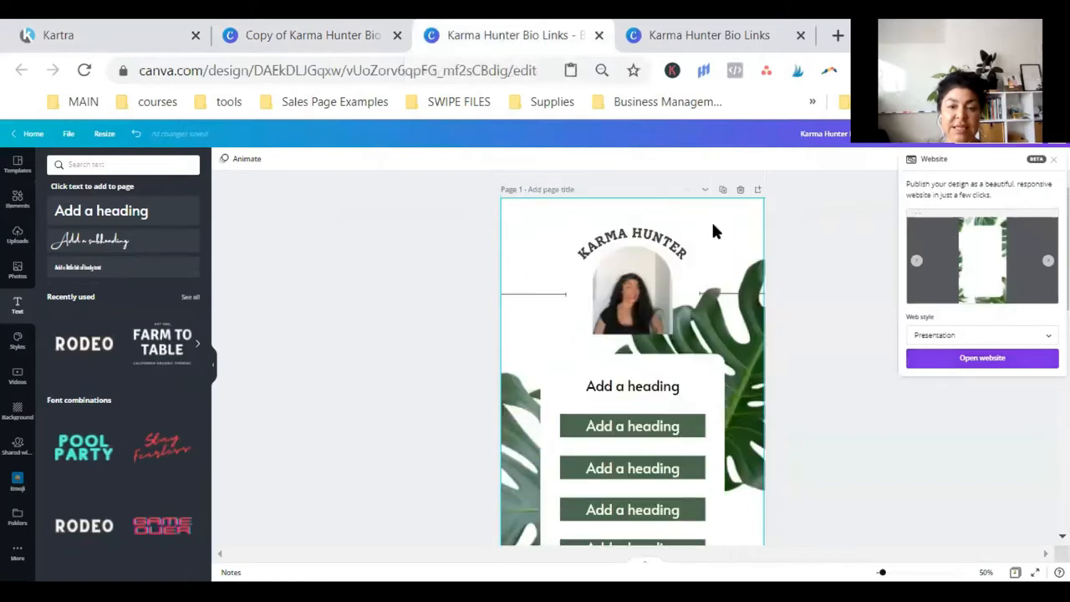
pyautogui.click(981, 358)
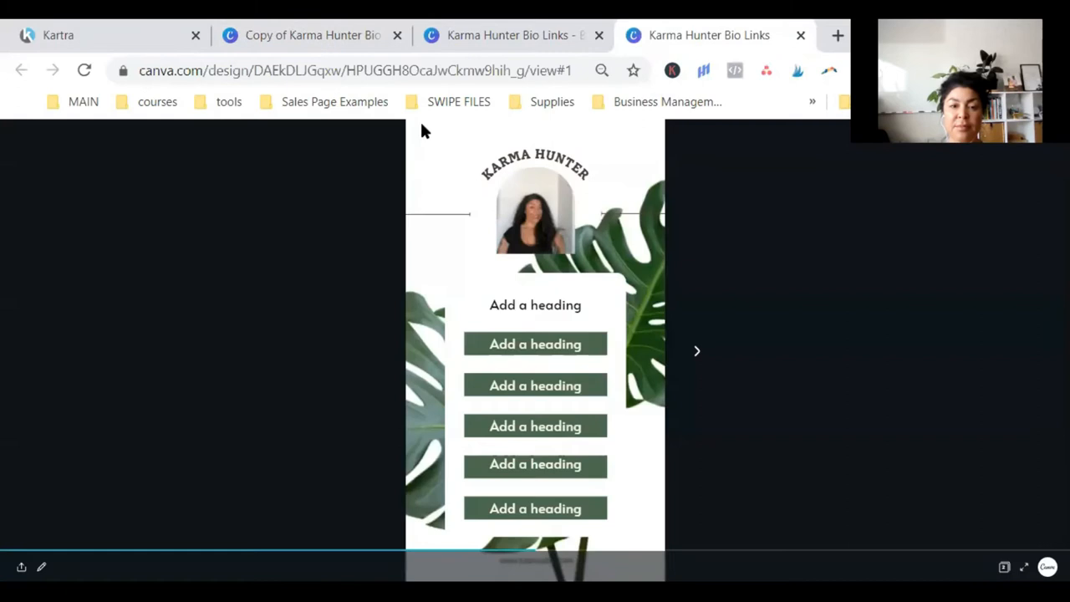
pyautogui.moveTo(700, 204)
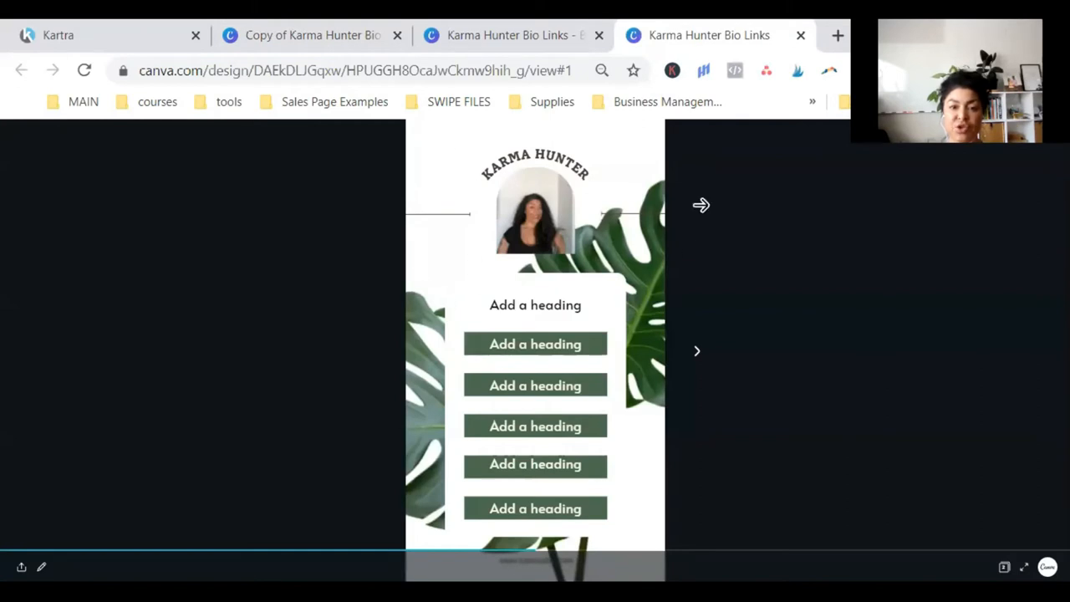
pyautogui.click(311, 35)
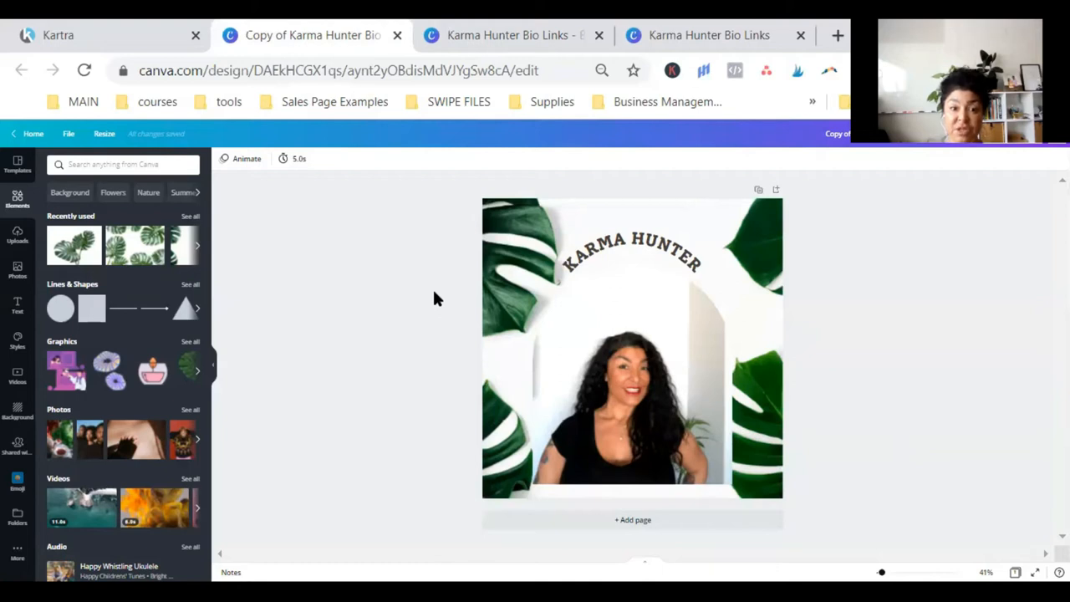
pyautogui.moveTo(515, 277)
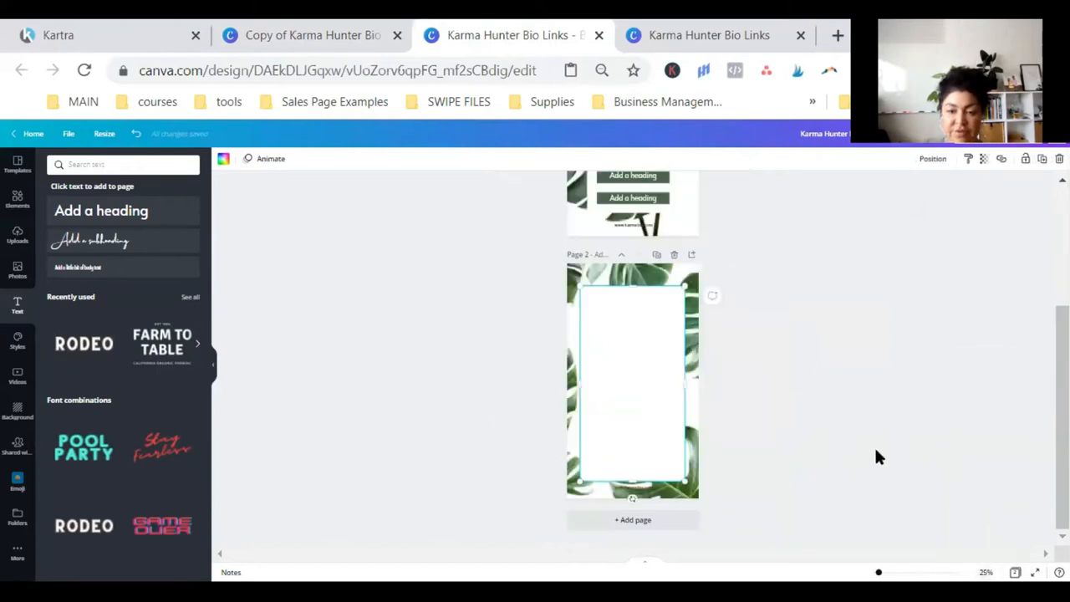
pyautogui.moveTo(630, 371)
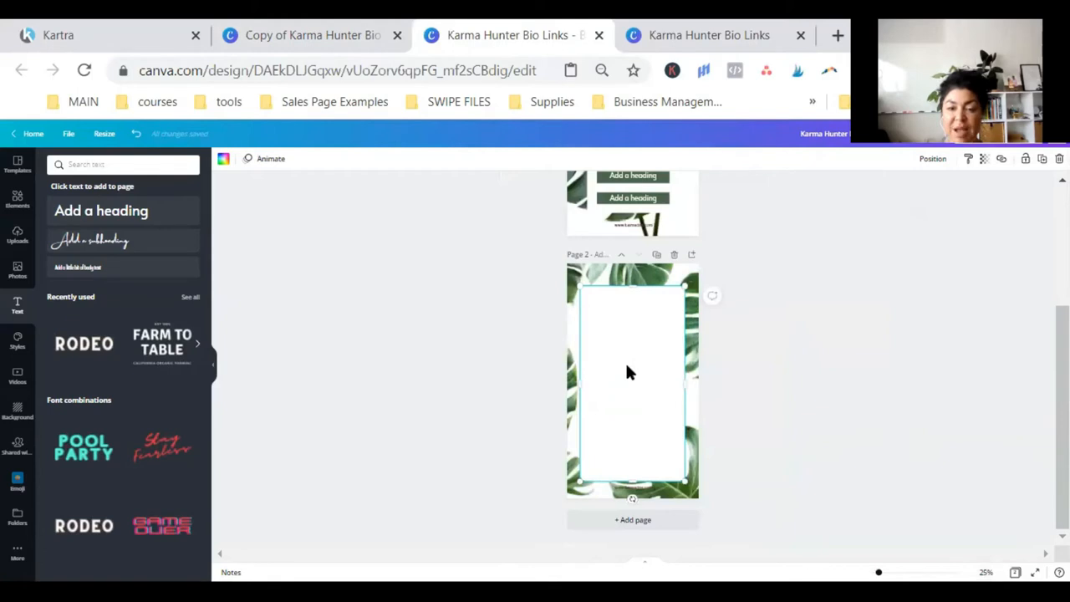
pyautogui.moveTo(582, 325)
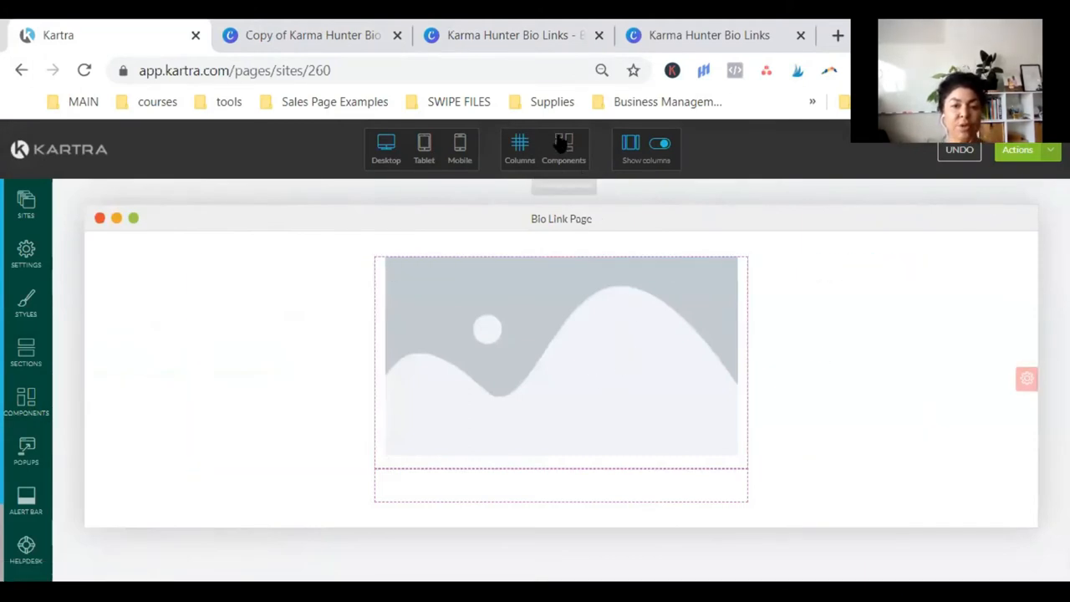
pyautogui.moveTo(563, 149)
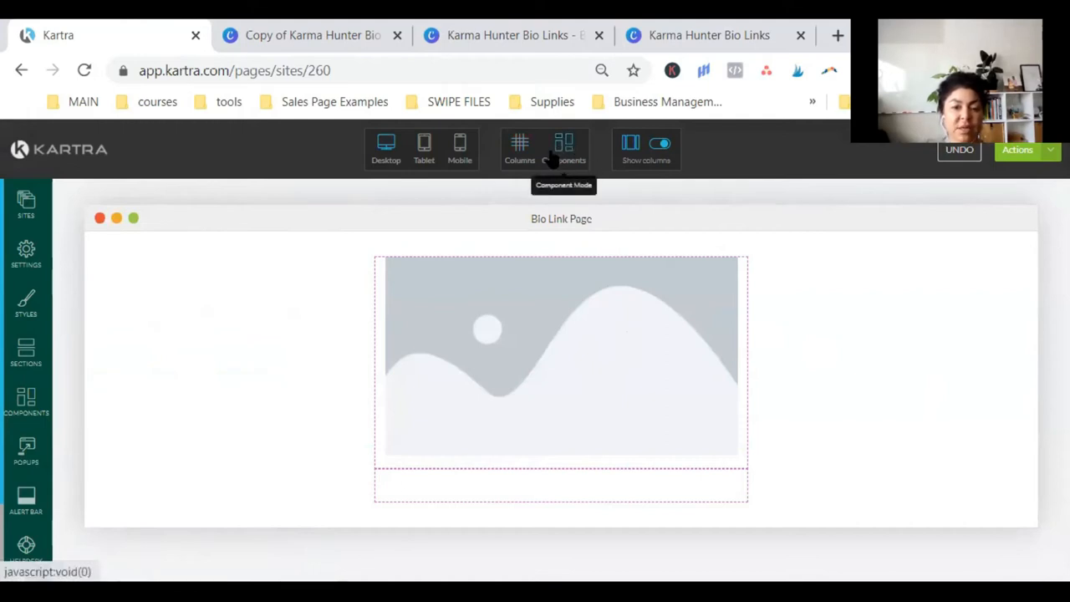
# - Fill the top image block with the Karma Hunter header photo and alt text 'Karma Hunter'
pyautogui.click(561, 354)
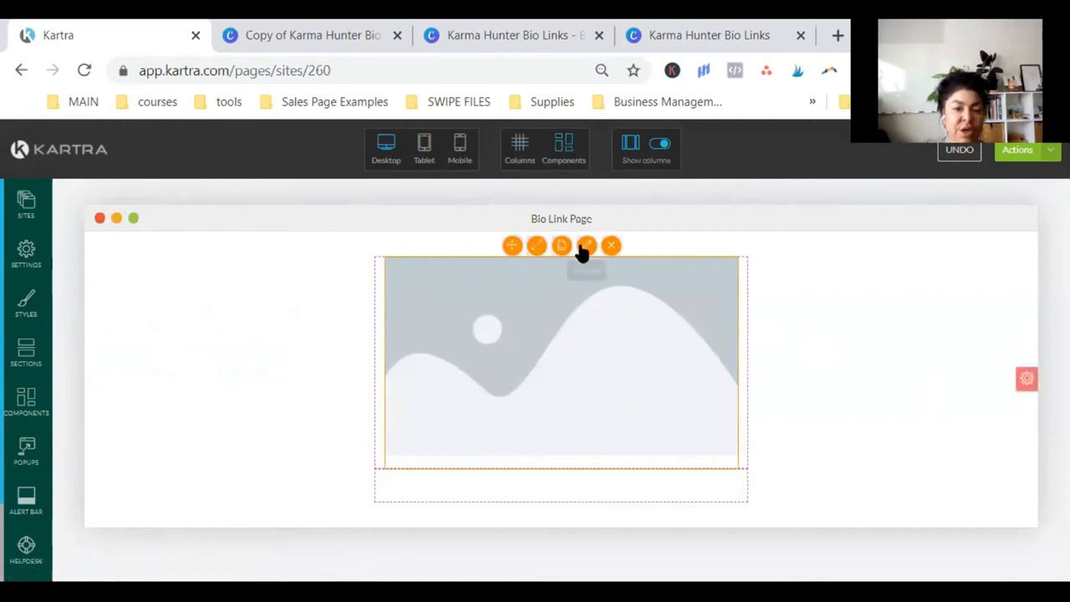
pyautogui.click(562, 244)
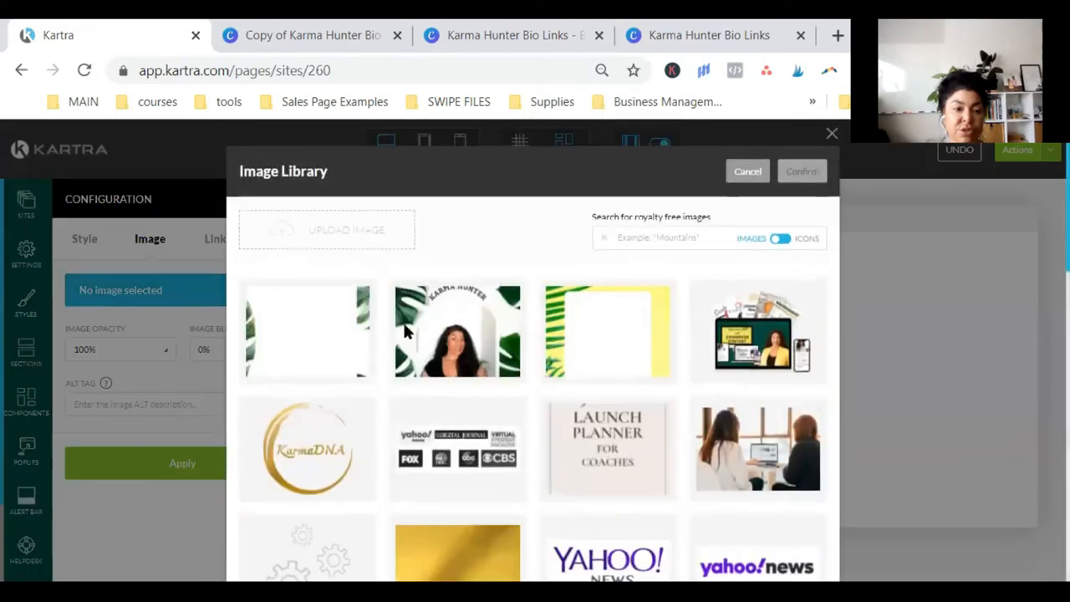
pyautogui.click(458, 331)
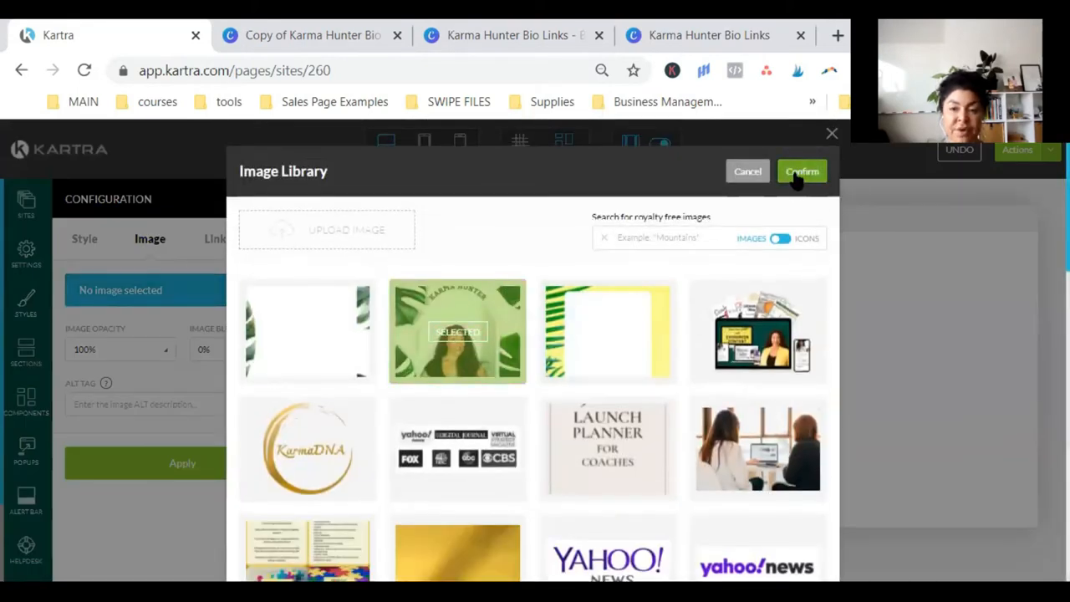
pyautogui.click(801, 171)
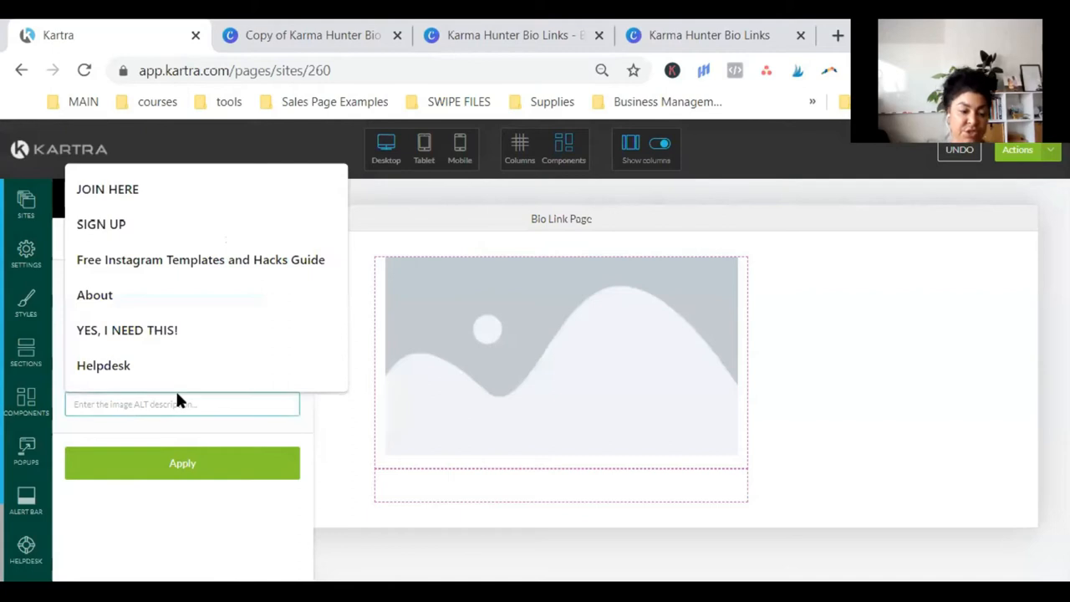
pyautogui.write('Karma H')
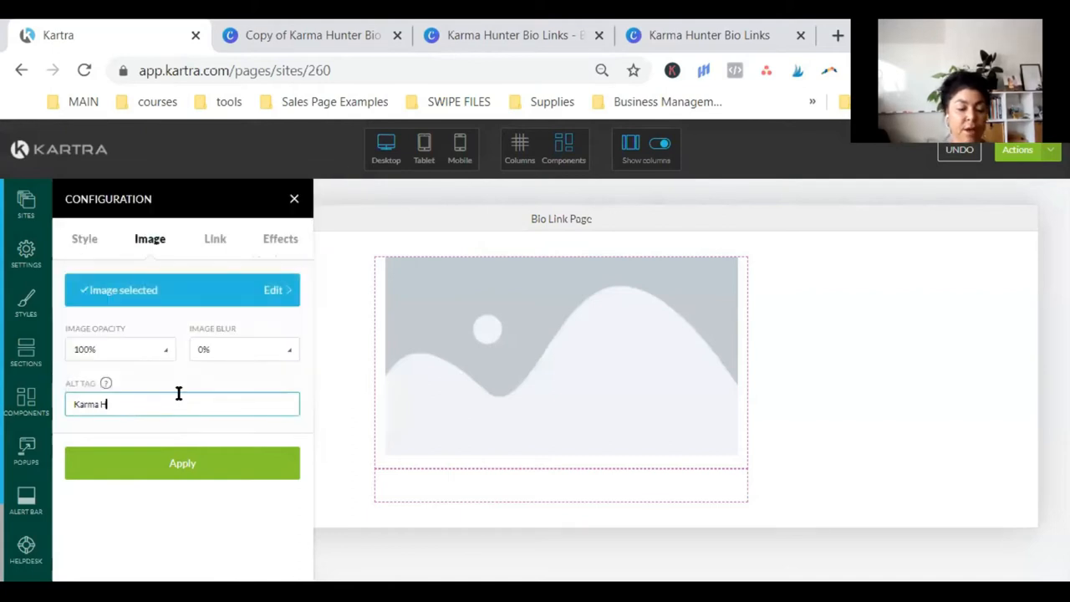
pyautogui.write('unter')
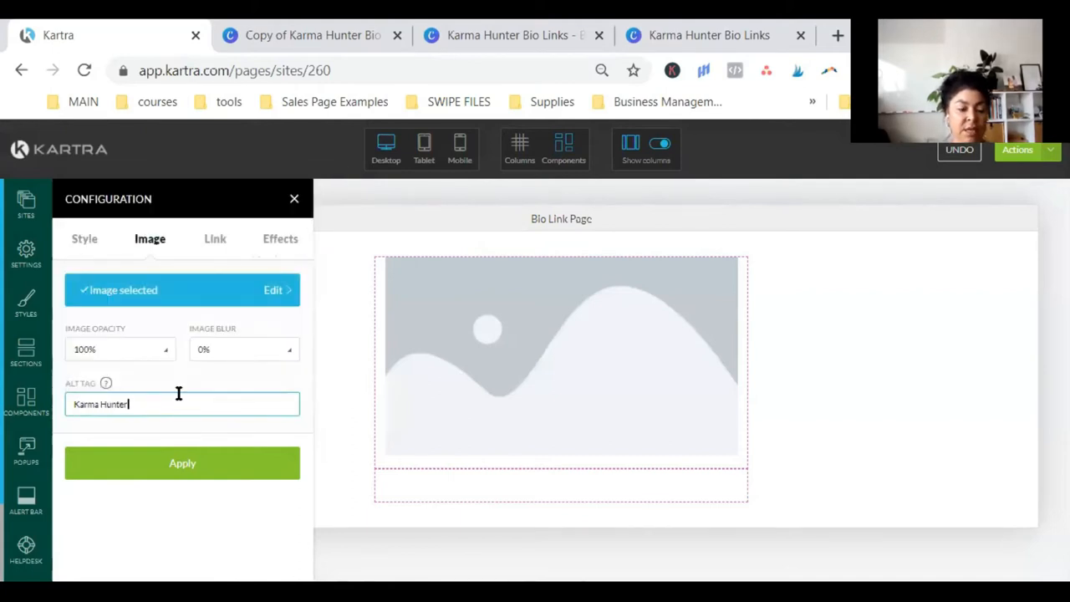
pyautogui.click(182, 462)
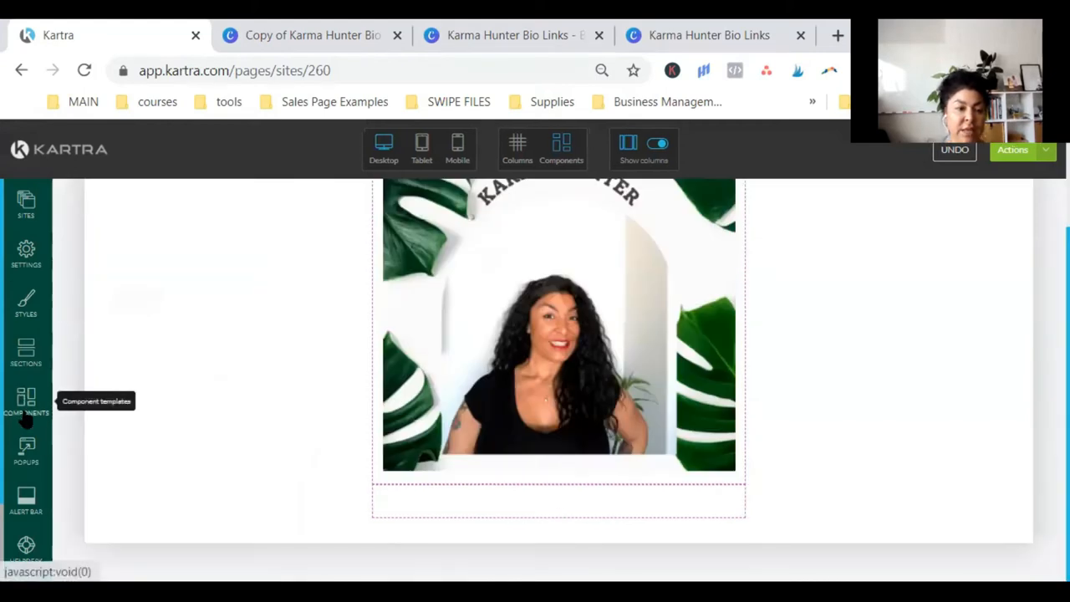
# - Add a button below the header photo styled full width with the dark green brand background
pyautogui.click(27, 401)
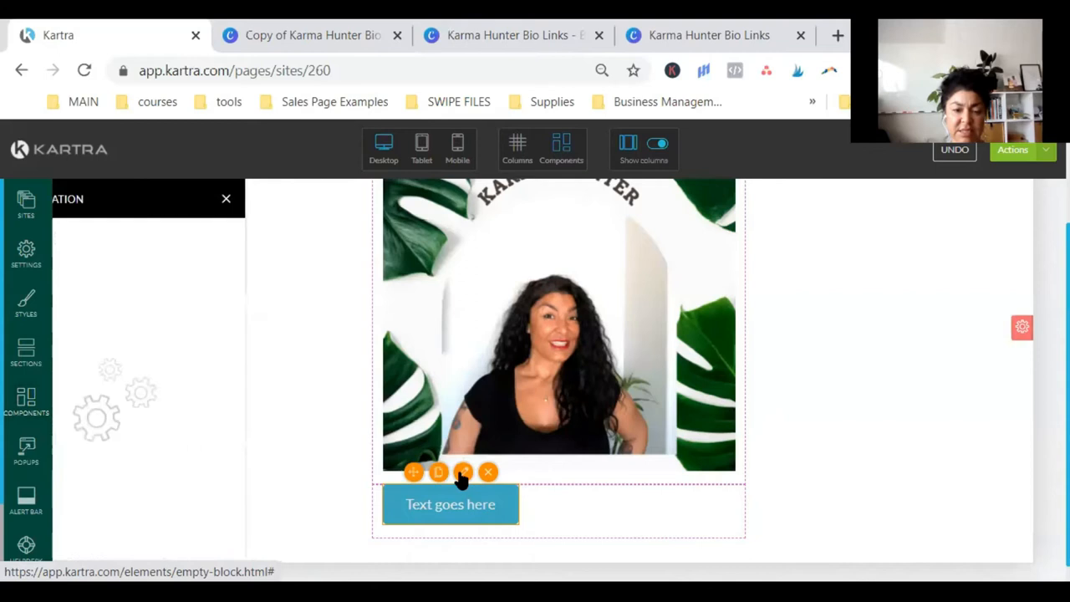
pyautogui.click(463, 471)
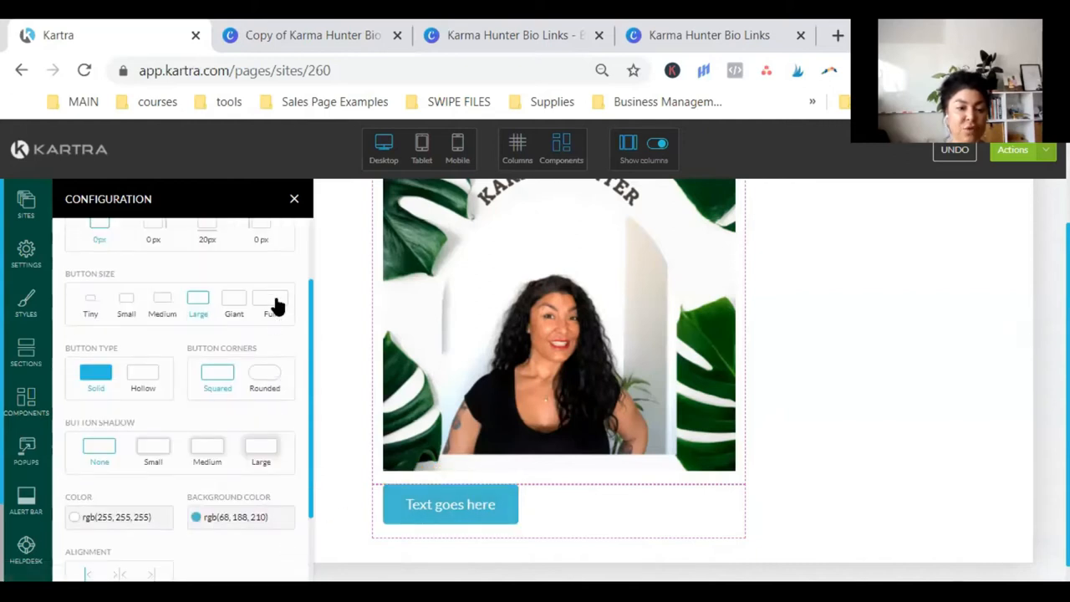
pyautogui.click(271, 298)
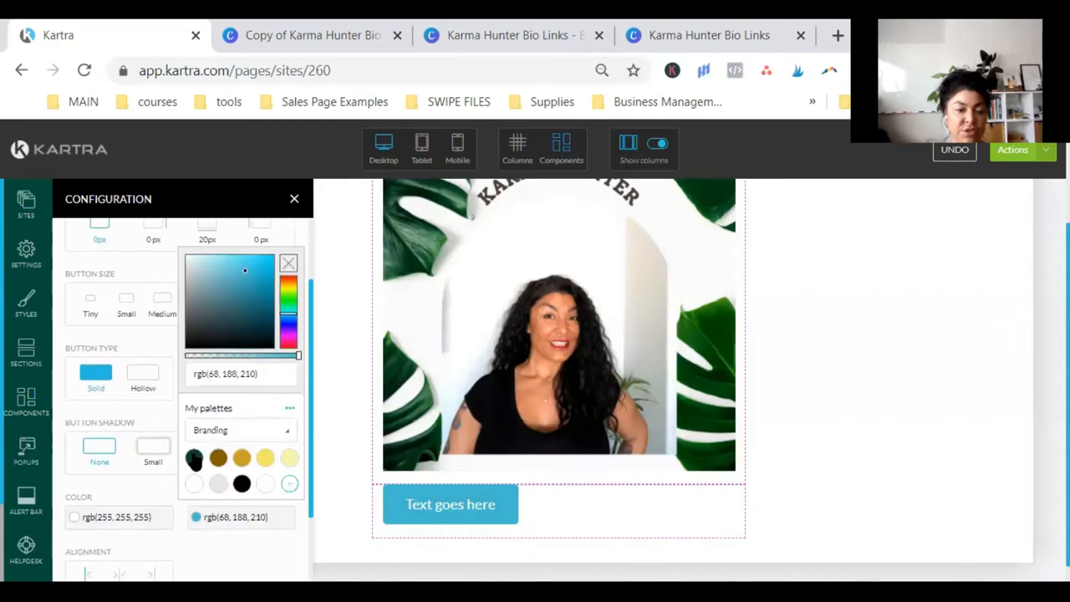
pyautogui.click(261, 324)
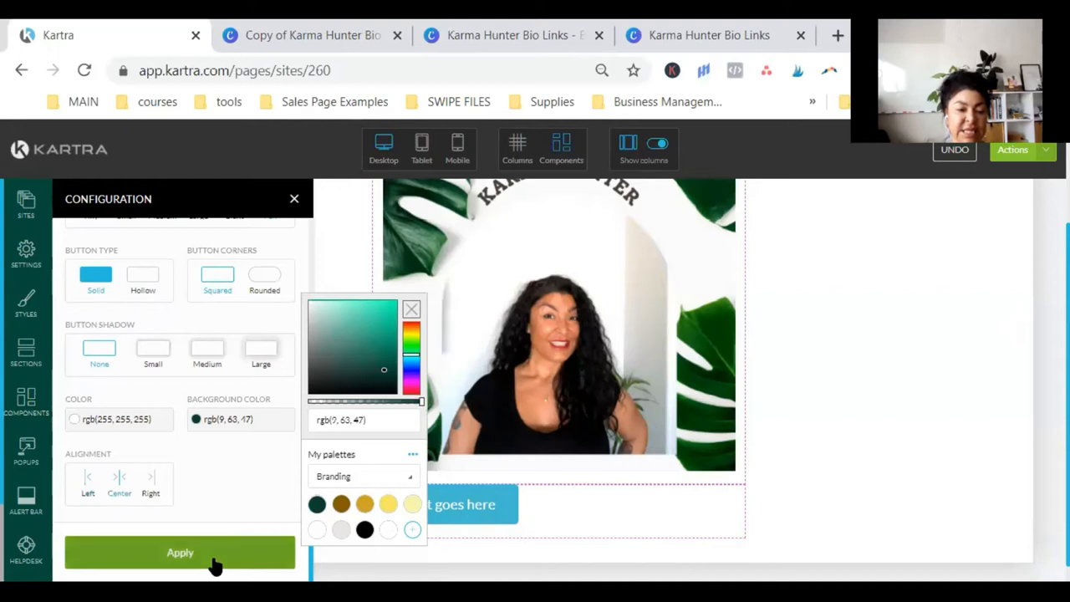
pyautogui.click(181, 551)
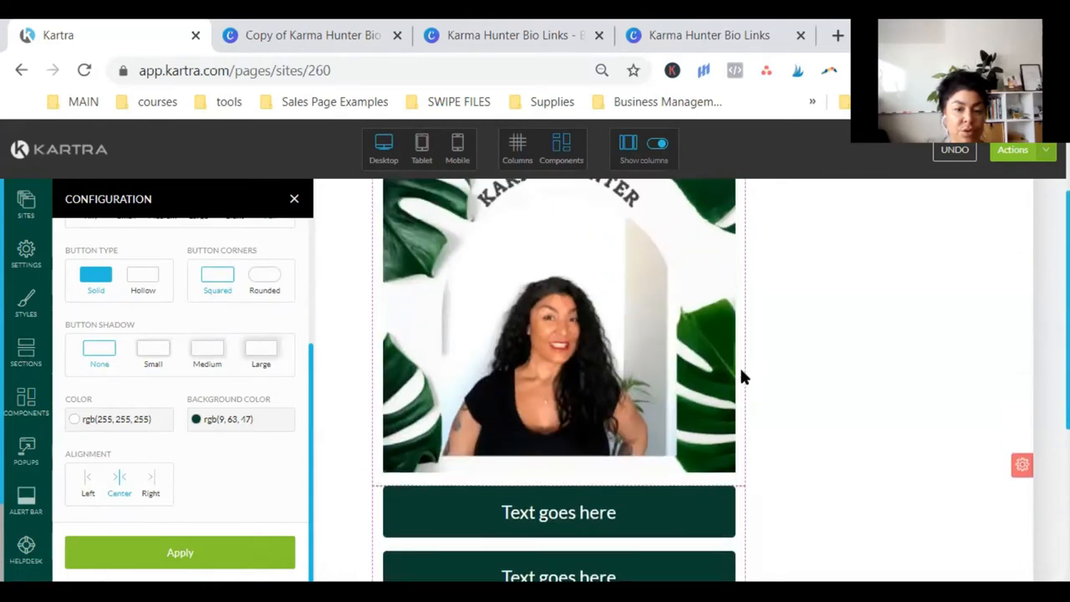
pyautogui.moveTo(517, 149)
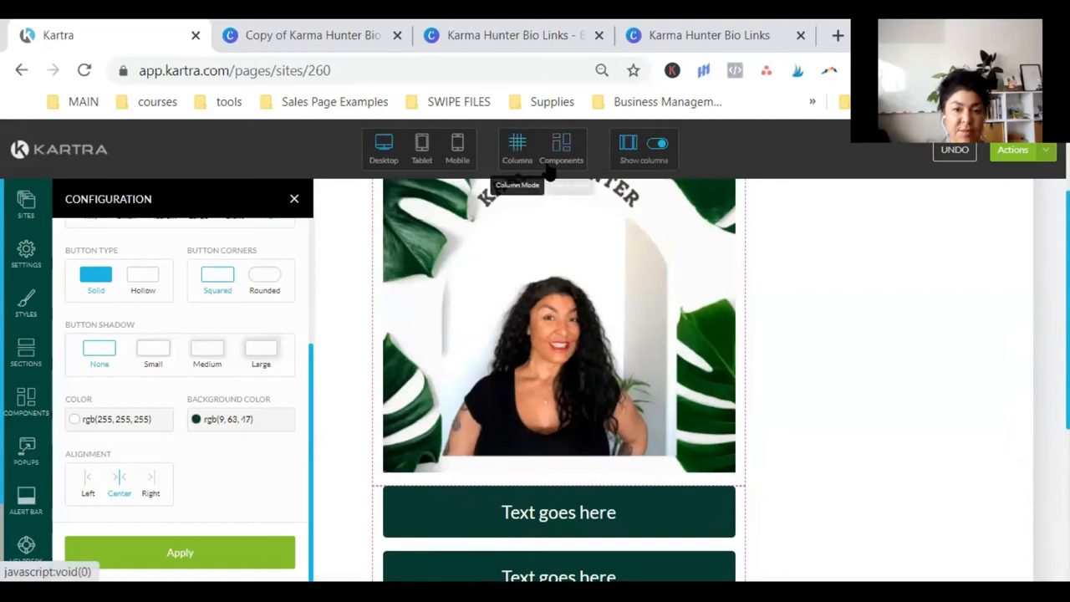
# - Give the buttons' section the green tropical-leaf image from the Image Library as its background
pyautogui.scroll(-3)
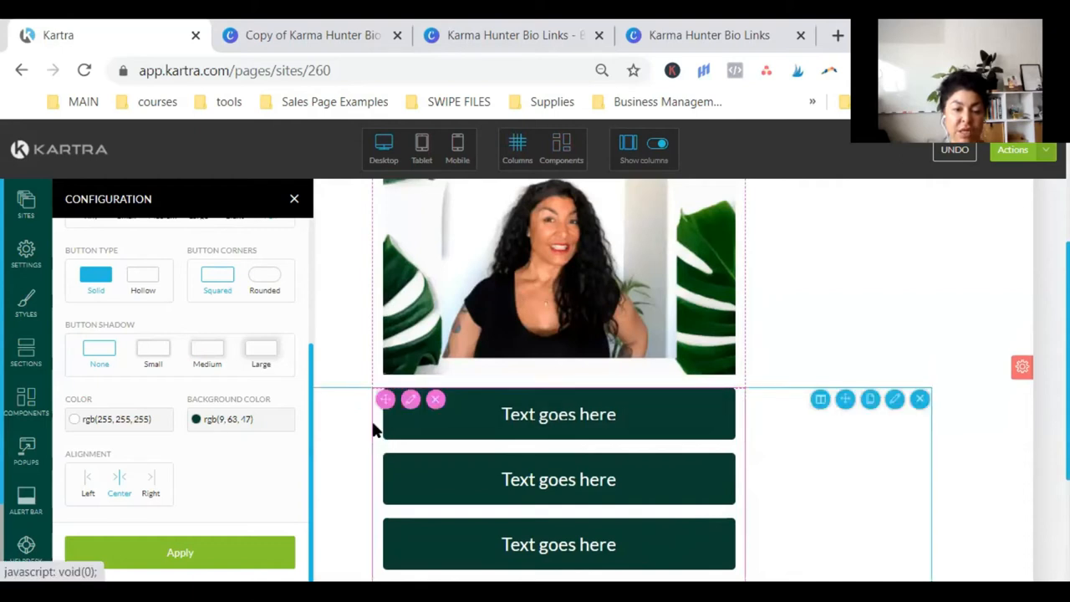
pyautogui.moveTo(411, 397)
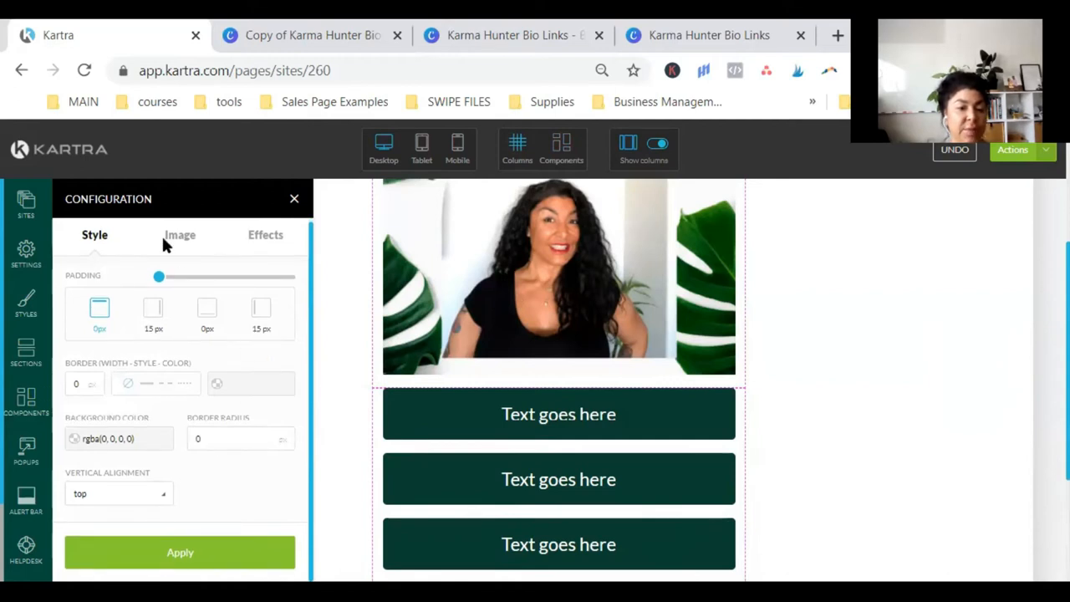
pyautogui.click(180, 234)
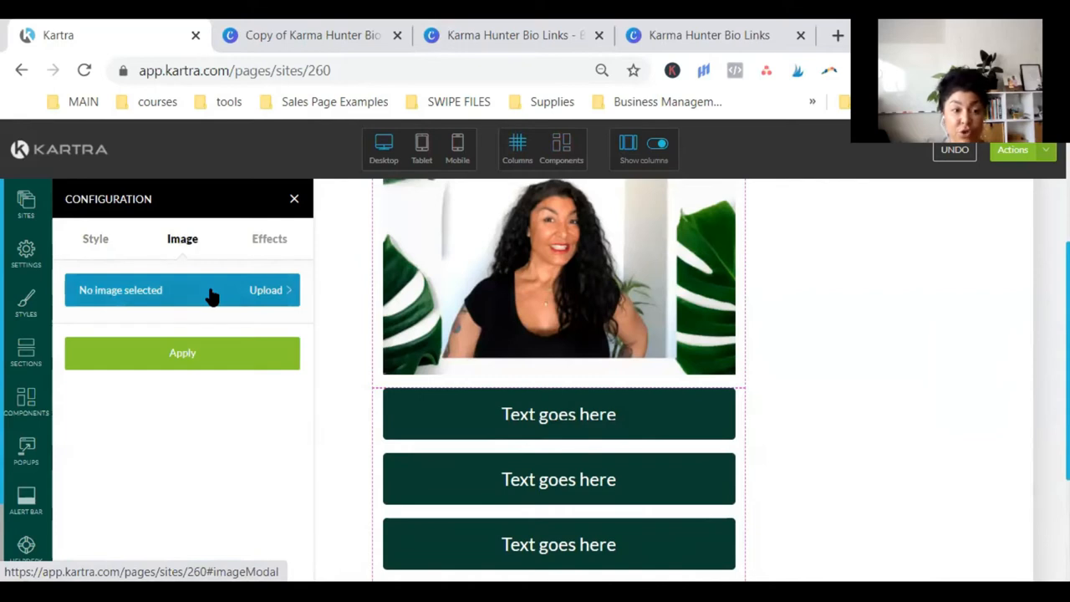
pyautogui.click(266, 289)
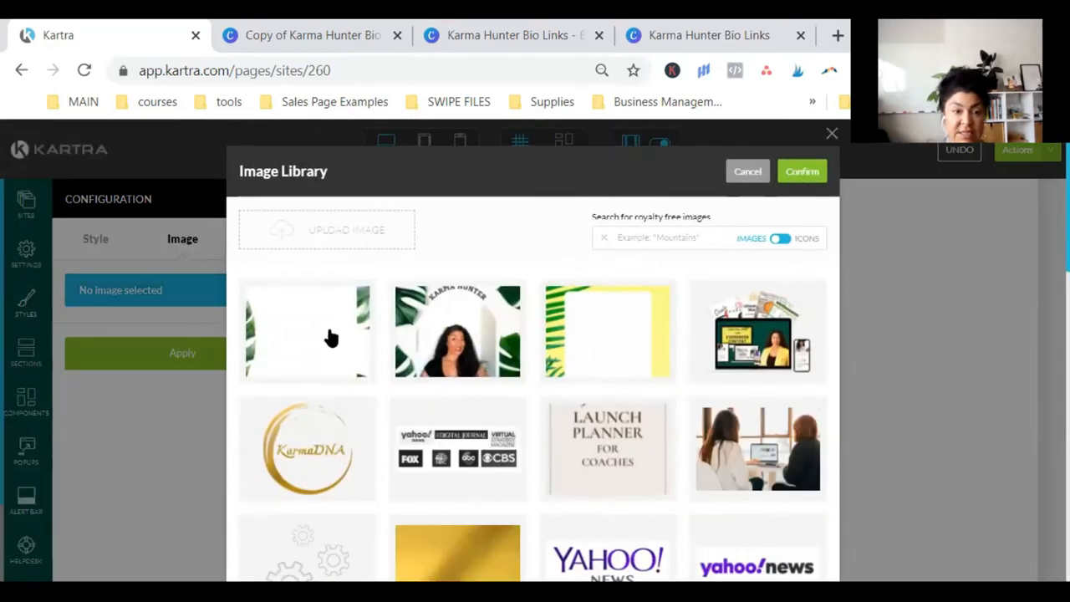
pyautogui.click(308, 331)
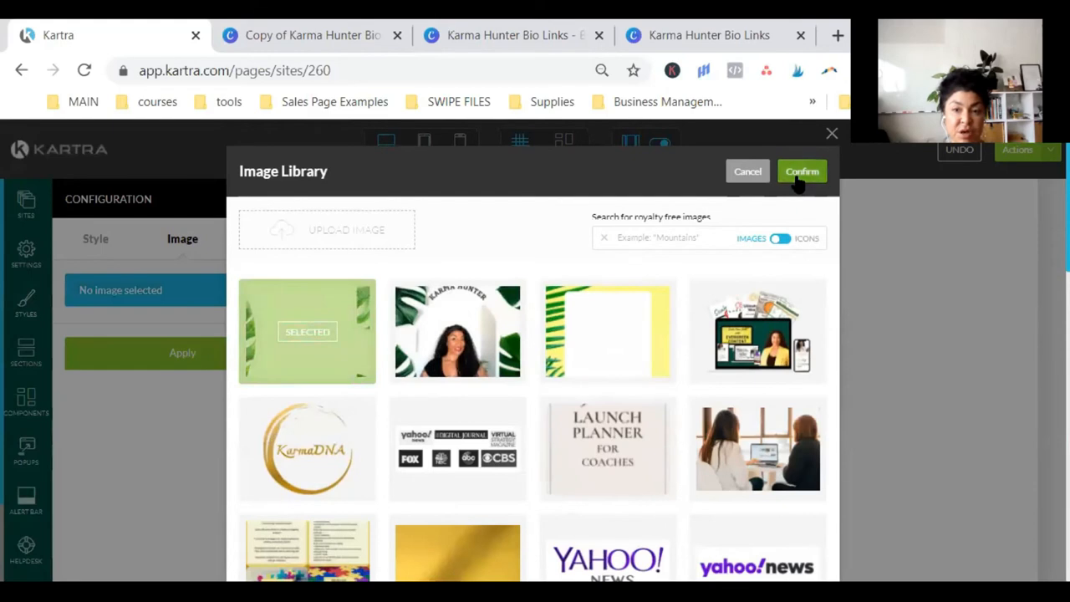
pyautogui.click(801, 170)
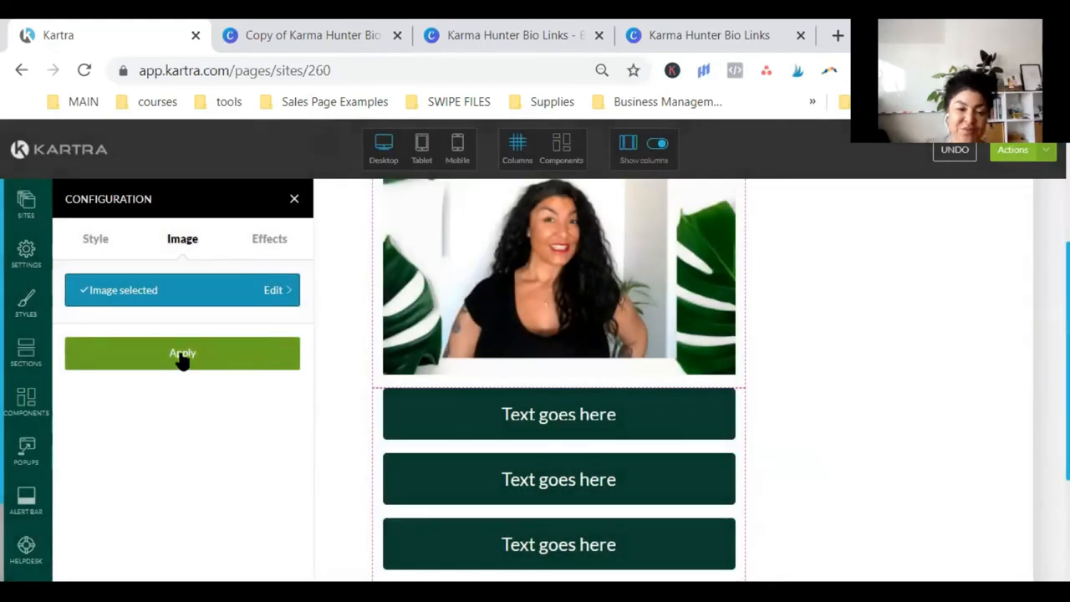
pyautogui.click(180, 351)
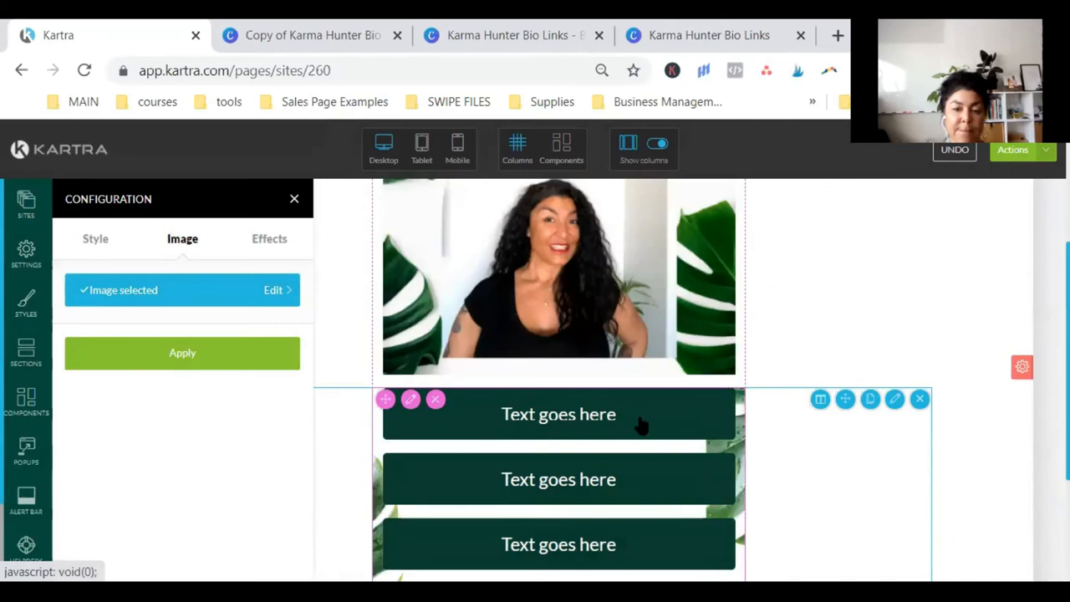
pyautogui.moveTo(304, 364)
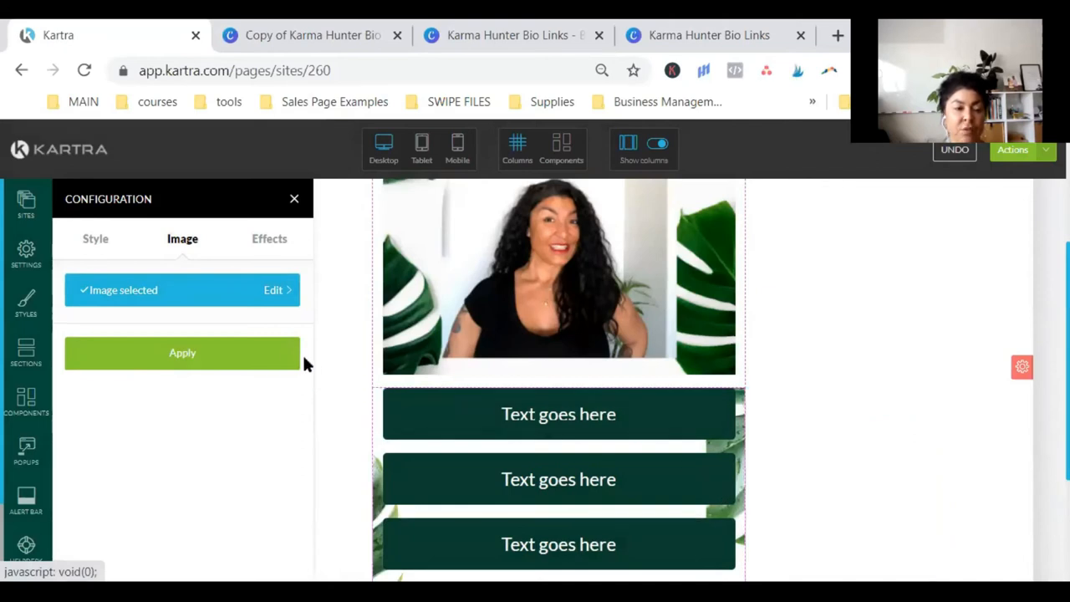
pyautogui.moveTo(277, 225)
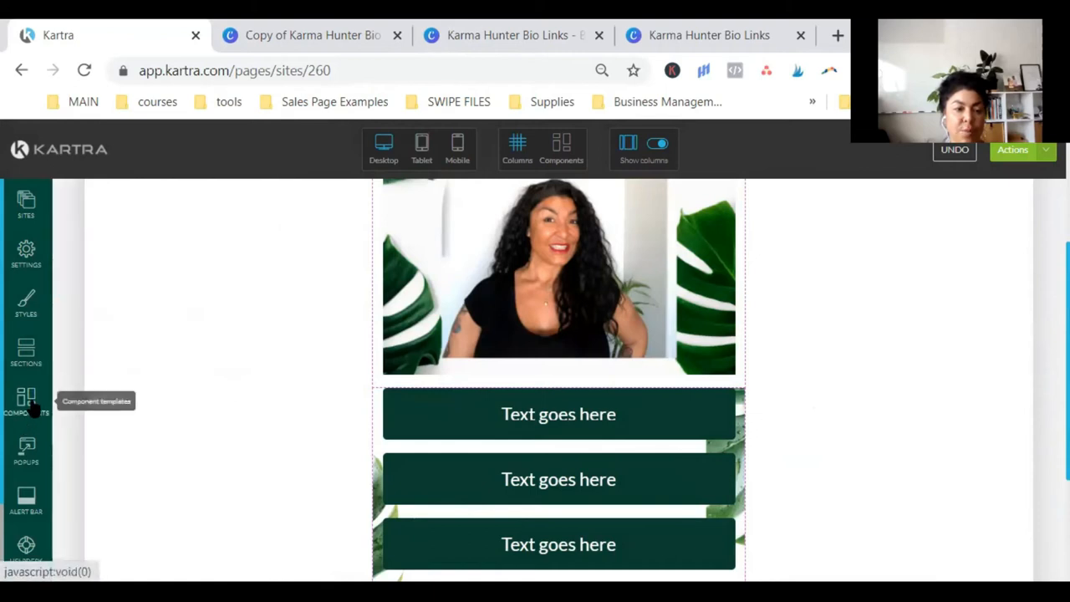
# - Add a heading block and replace its Lorem Ipsum with 'Check Out My Free Courses and Resources Below'
pyautogui.click(27, 401)
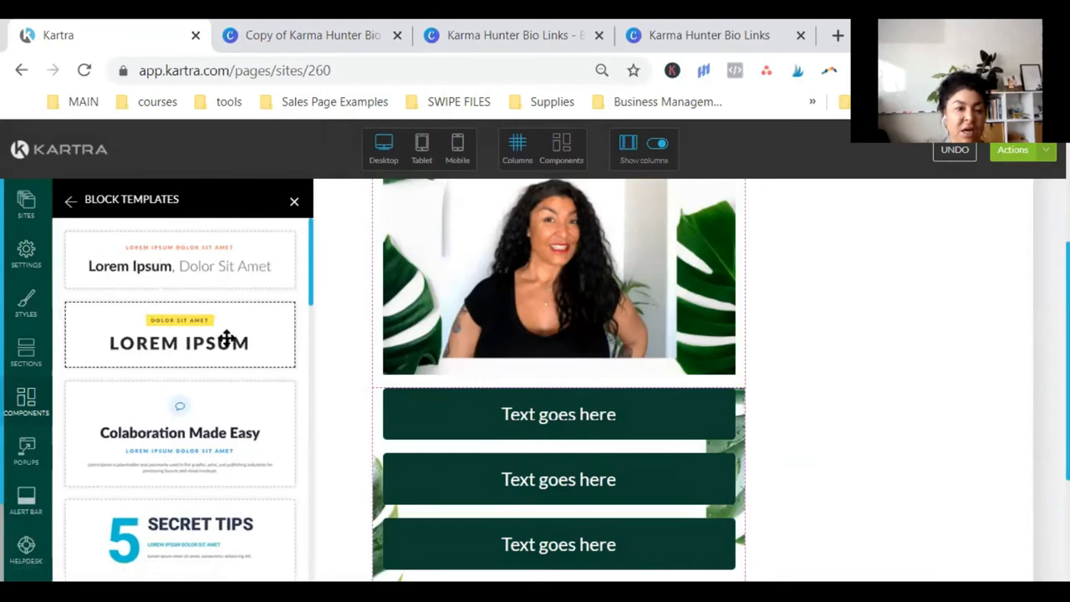
pyautogui.moveTo(498, 387)
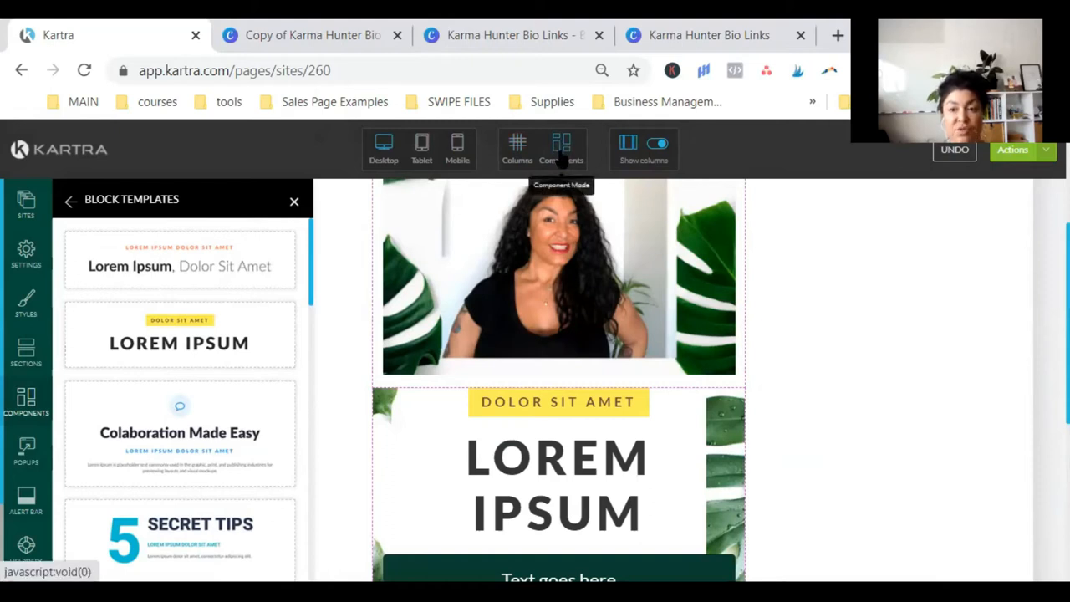
pyautogui.moveTo(483, 144)
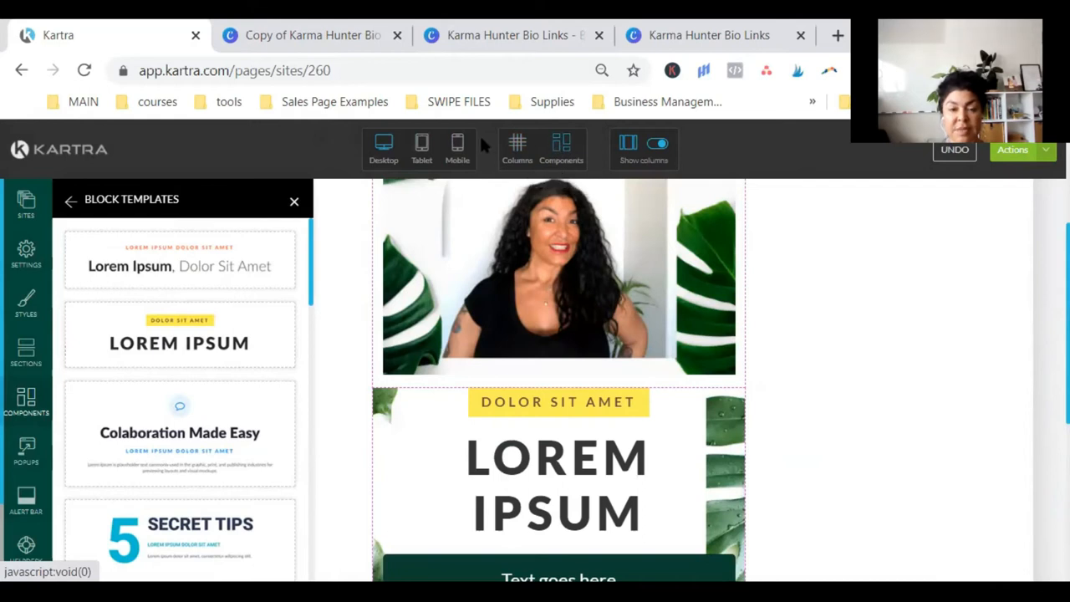
pyautogui.moveTo(562, 149)
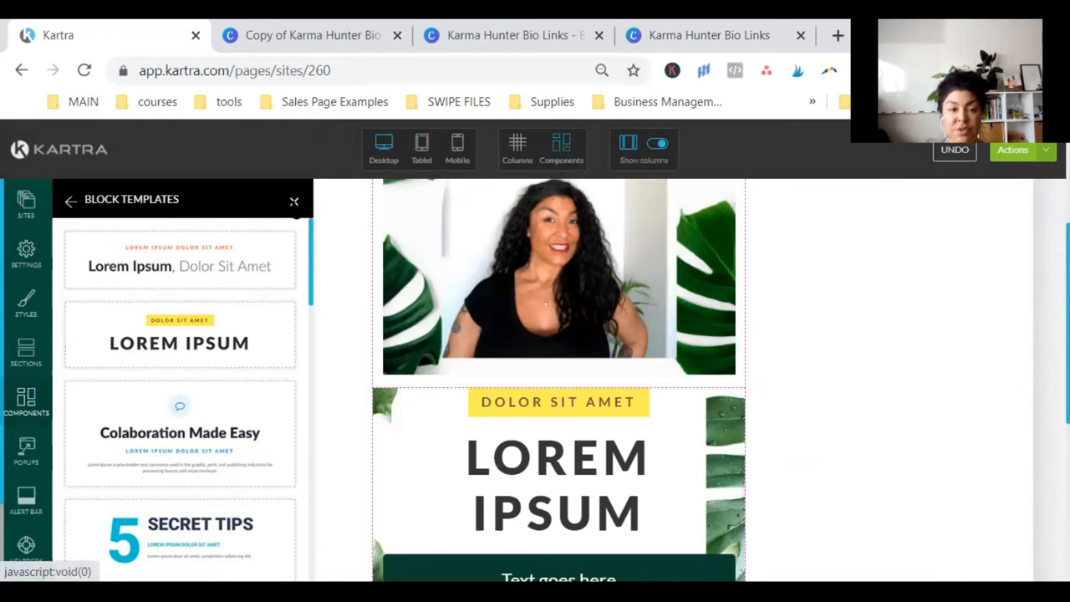
pyautogui.click(558, 401)
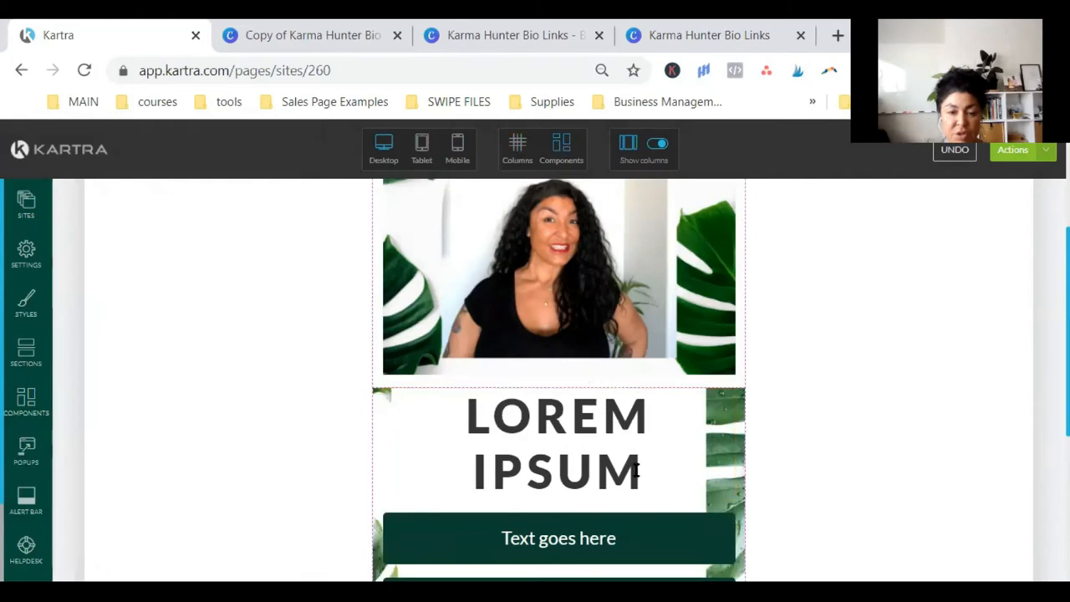
pyautogui.doubleClick(555, 443)
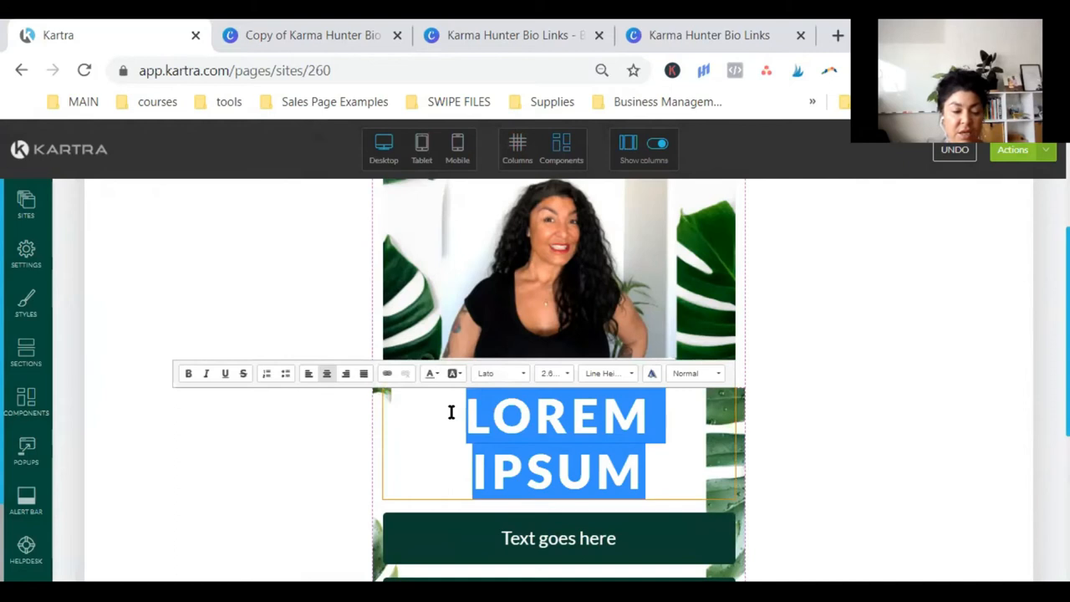
pyautogui.write('Check Out')
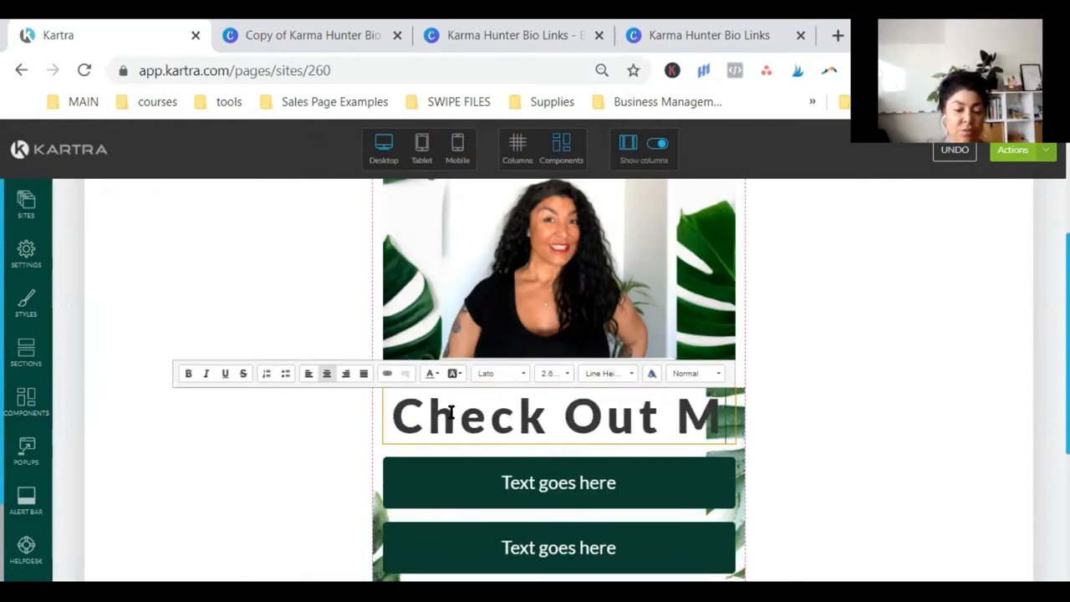
pyautogui.write('My')
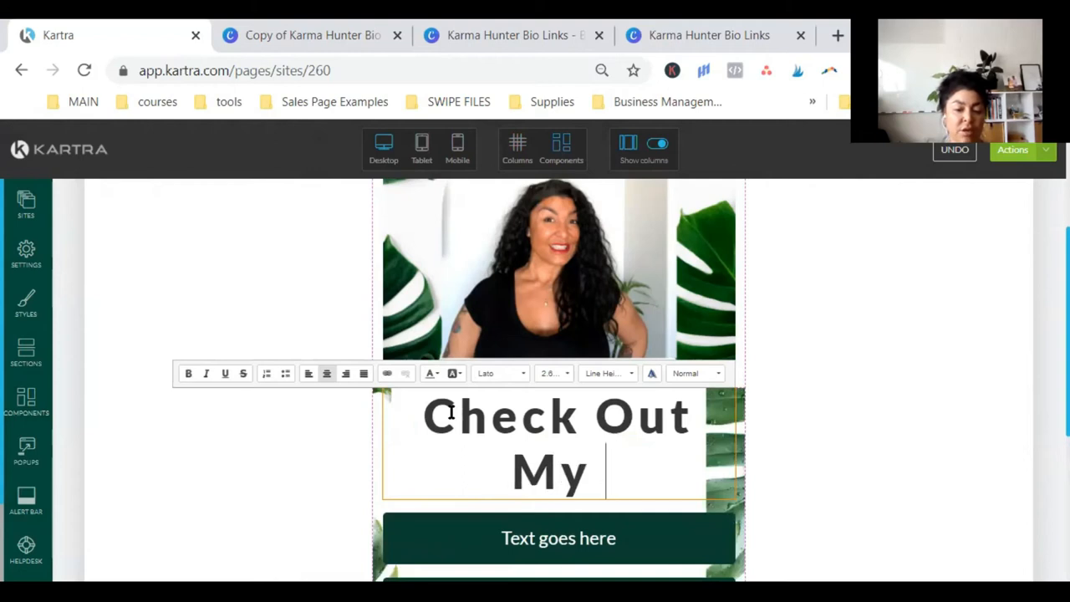
pyautogui.write('Free Courses and Resources')
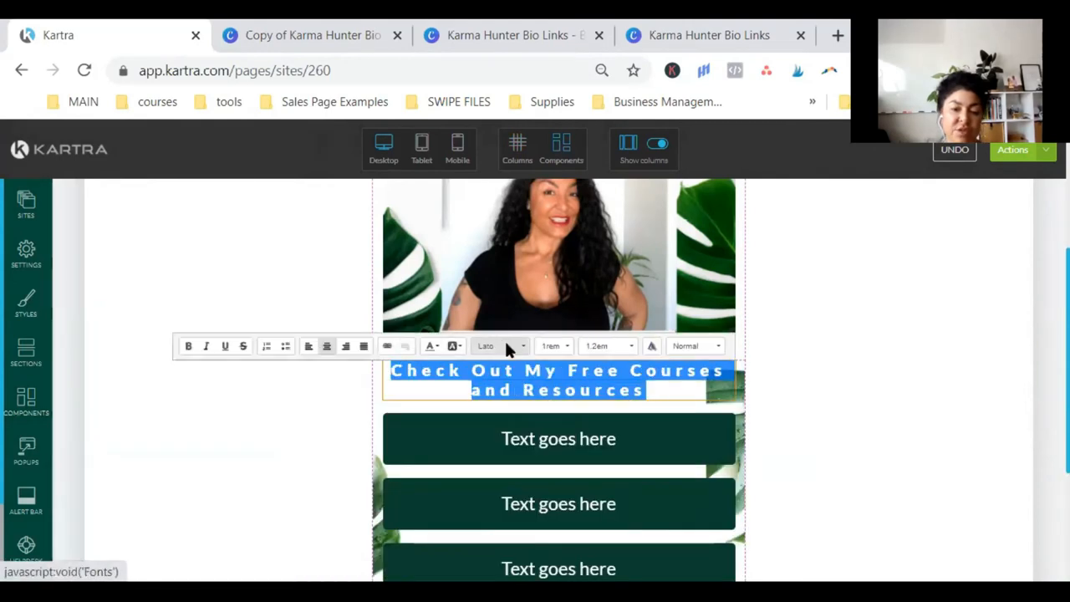
# - Give the headline a new font from the font dropdown
pyautogui.click(498, 345)
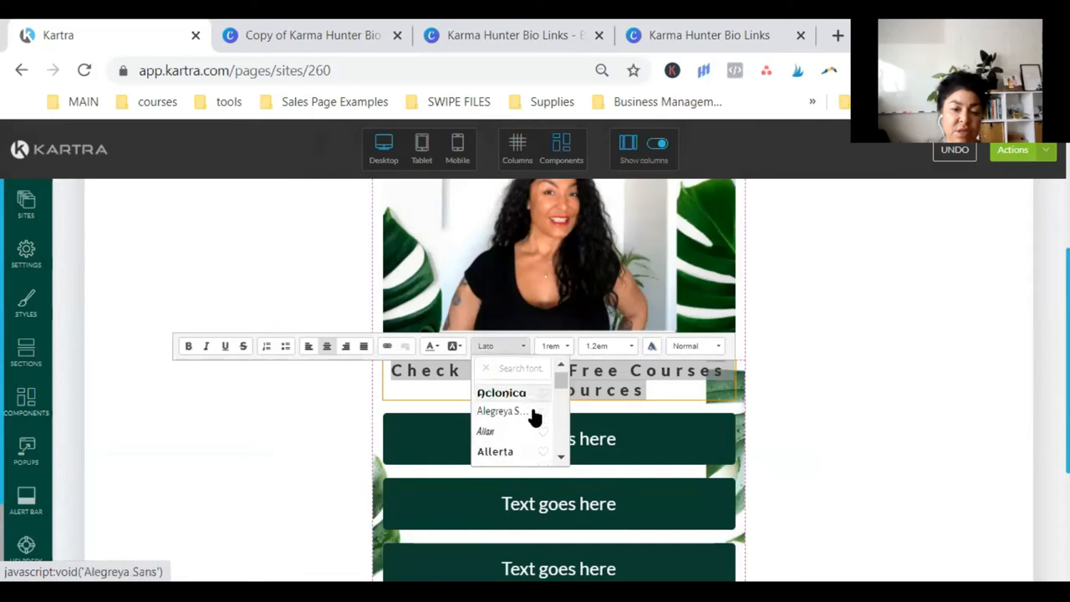
pyautogui.scroll(-3)
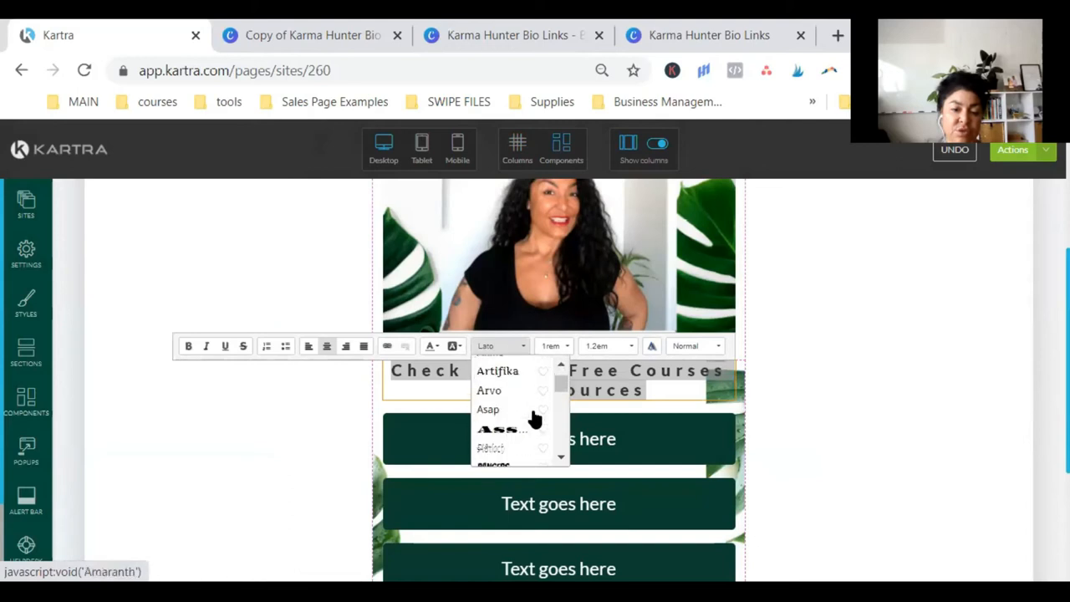
pyautogui.click(488, 408)
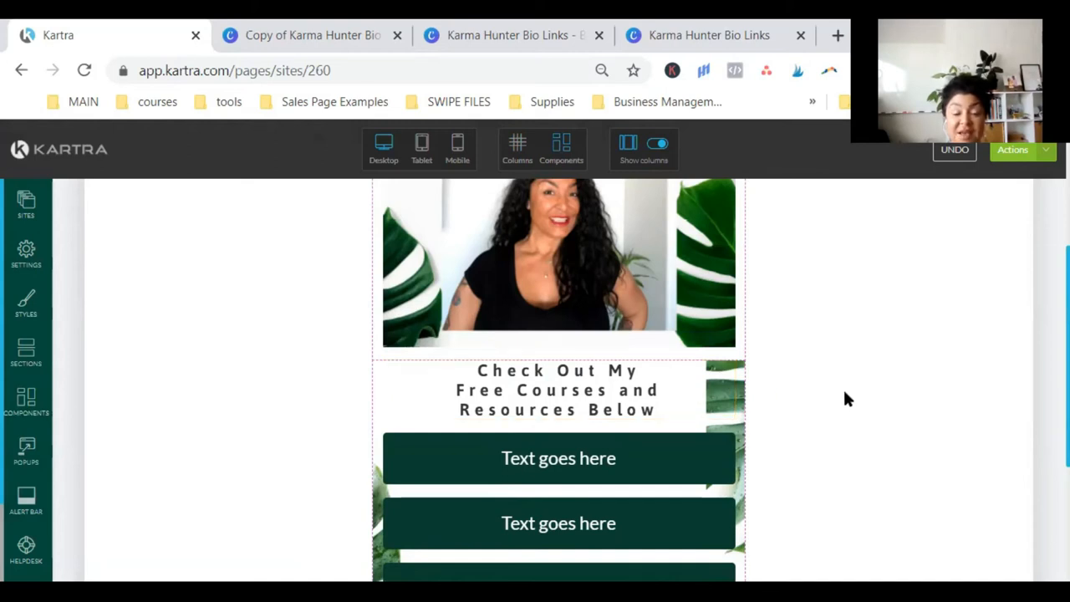
pyautogui.moveTo(851, 395)
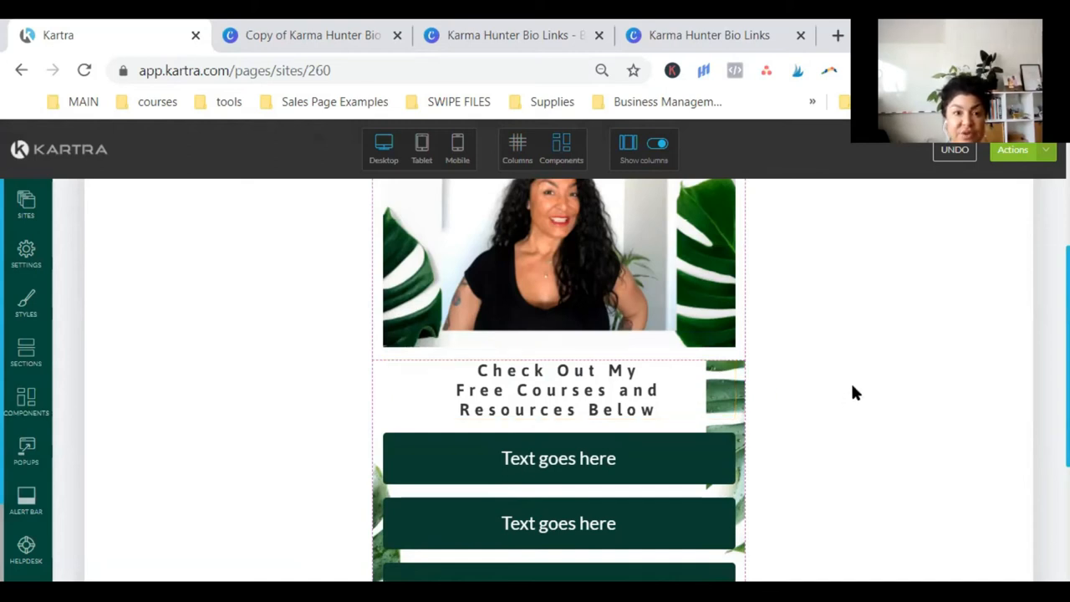
pyautogui.scroll(-3)
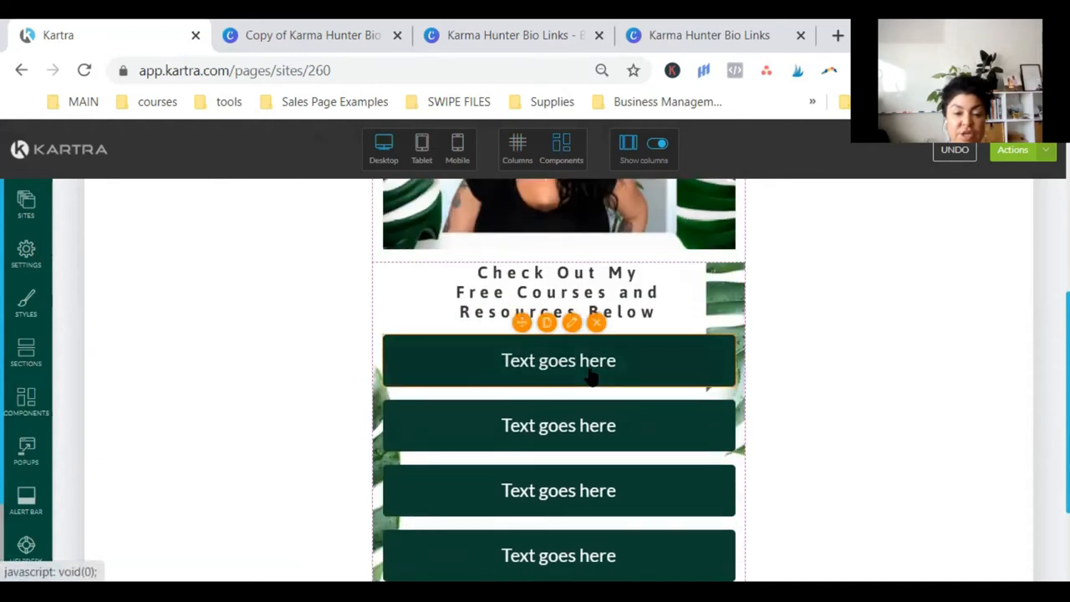
# - Retitle the first button to 'Free Course'
pyautogui.click(572, 323)
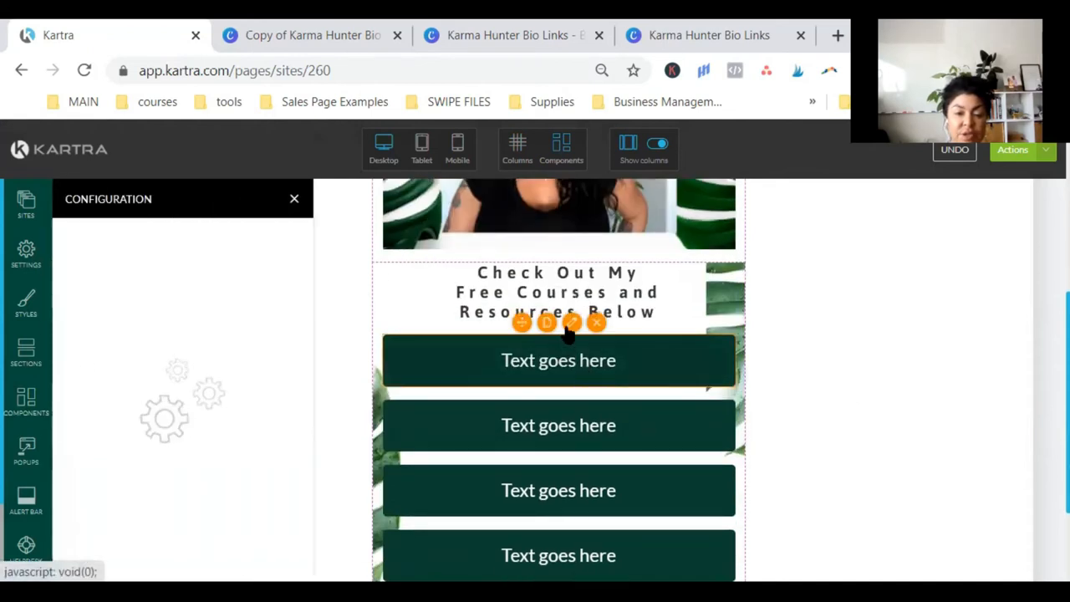
pyautogui.click(547, 323)
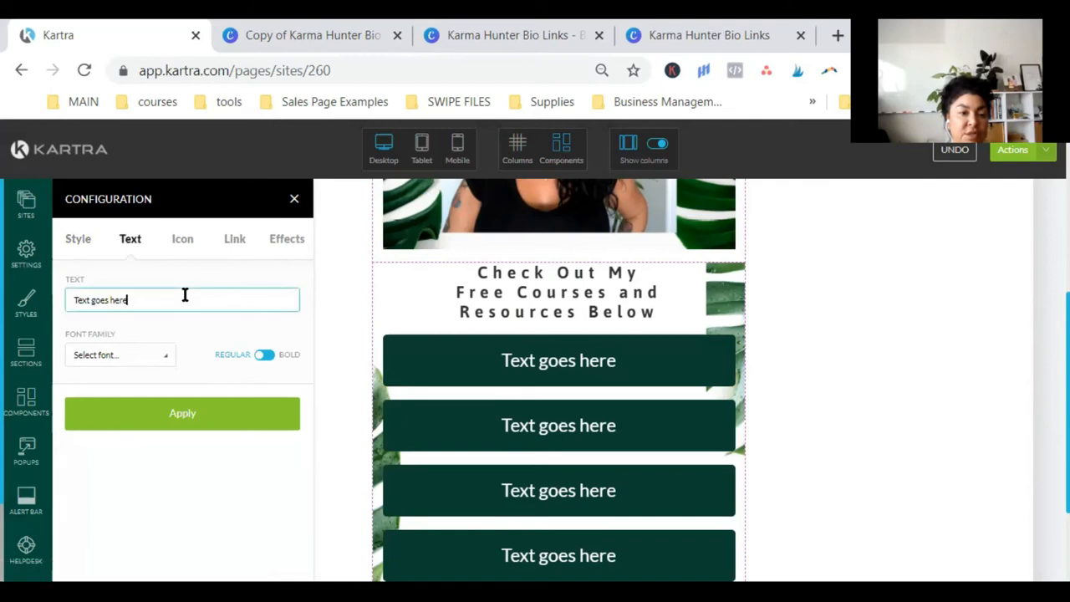
pyautogui.write('F')
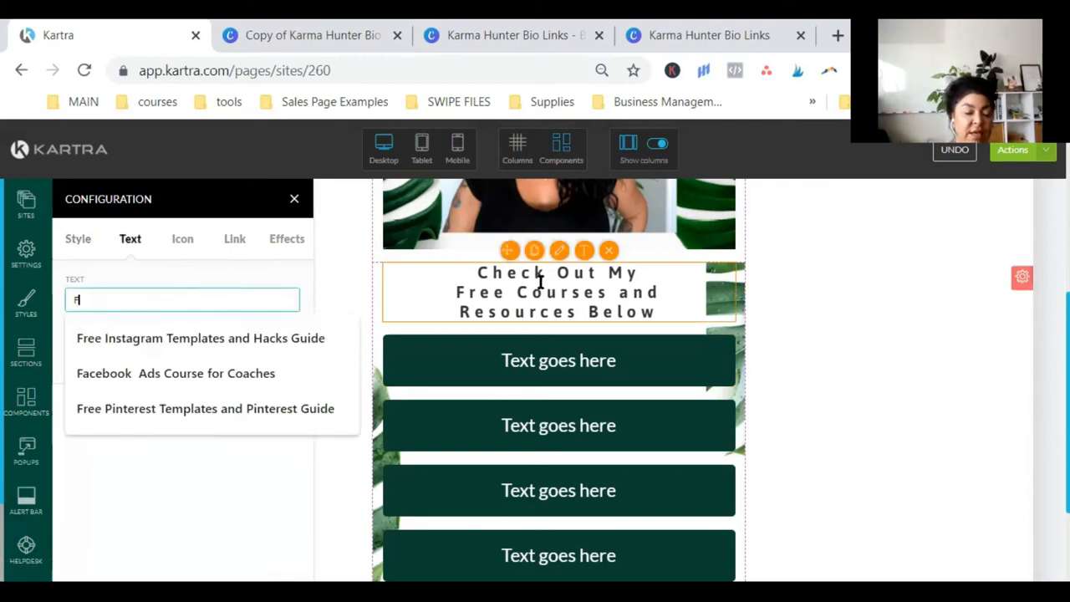
pyautogui.write('ree Cour')
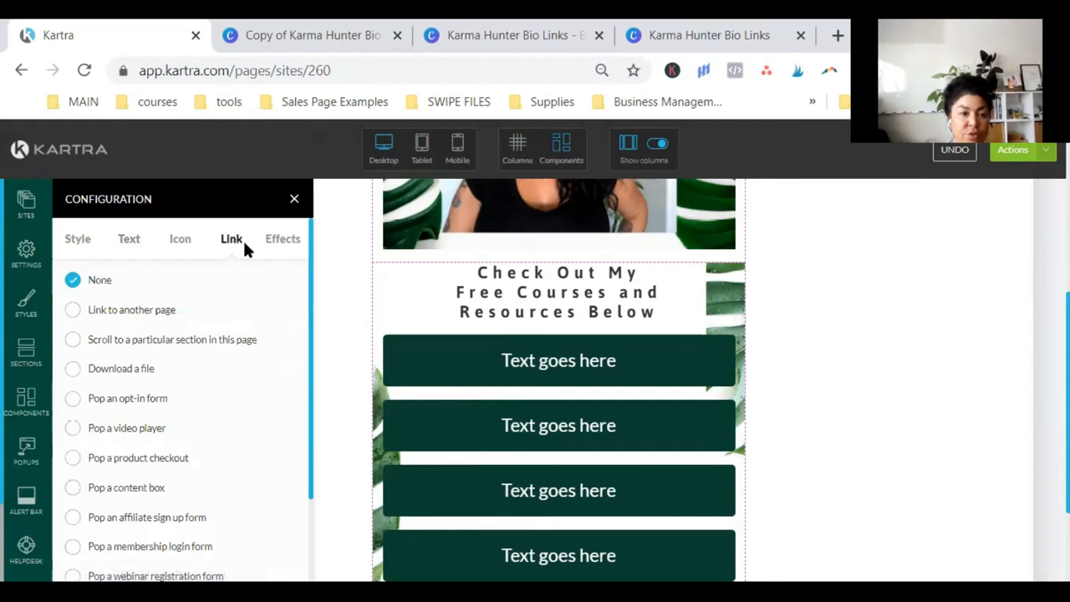
pyautogui.scroll(-3)
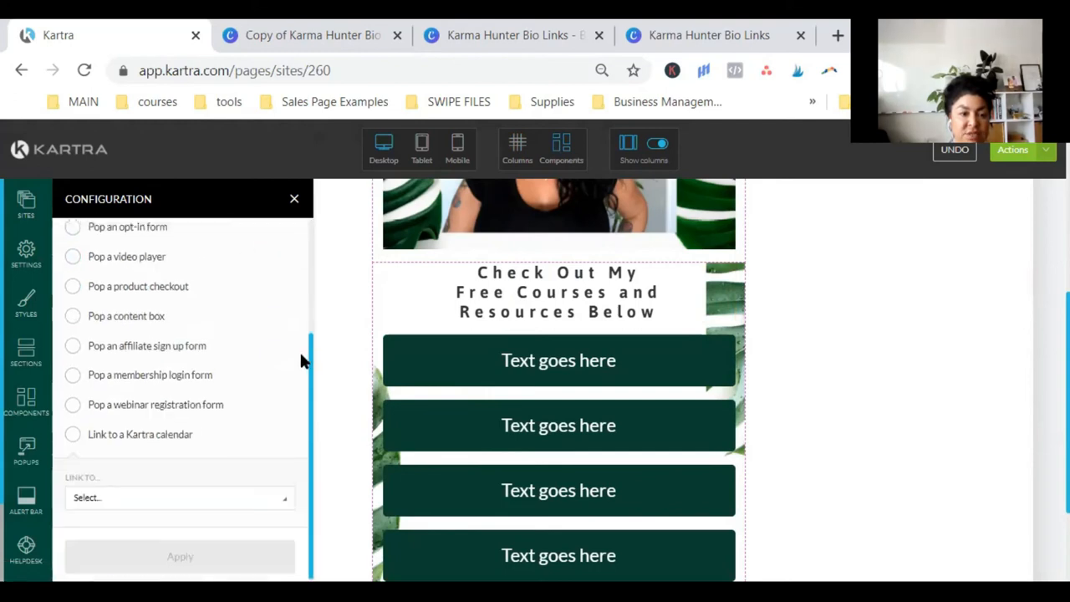
# - Link the button to the Lead Magnets site's Opt-In Page Copy Kit LP page, opening in a new tab
pyautogui.click(175, 496)
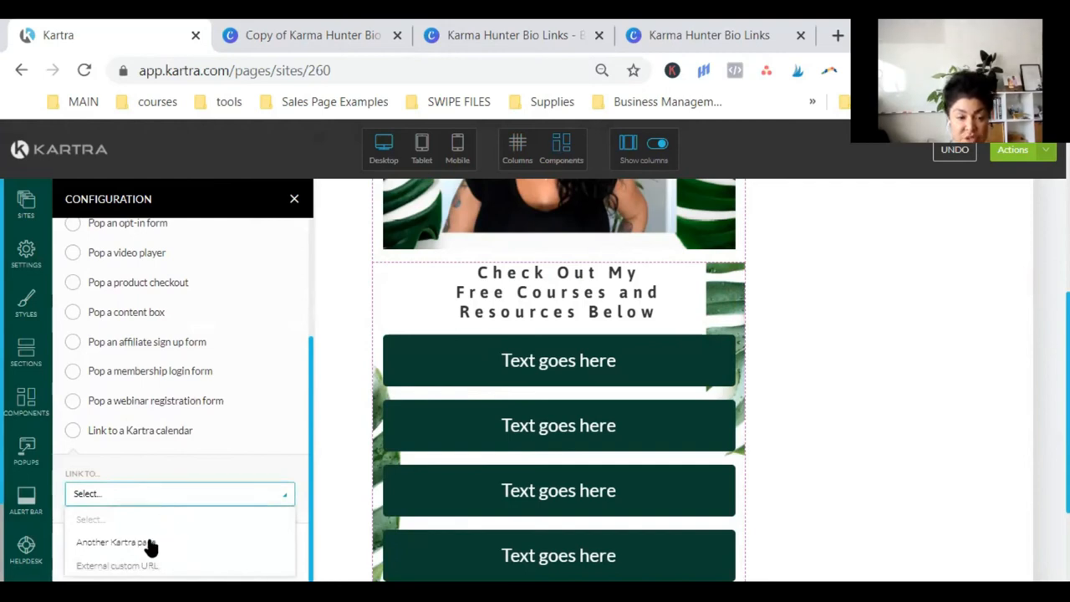
pyautogui.click(110, 541)
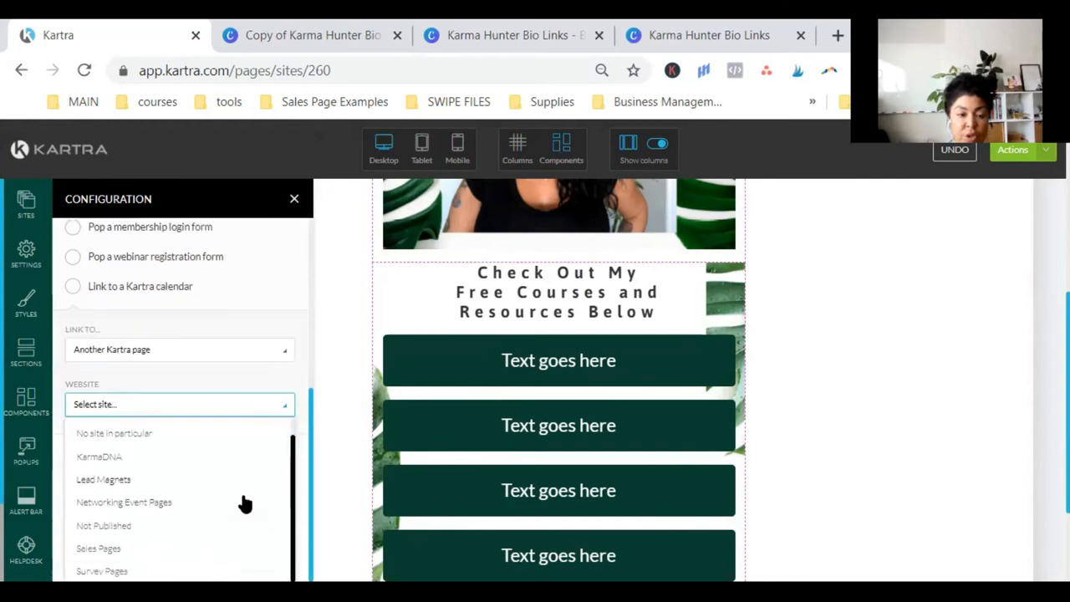
pyautogui.click(104, 478)
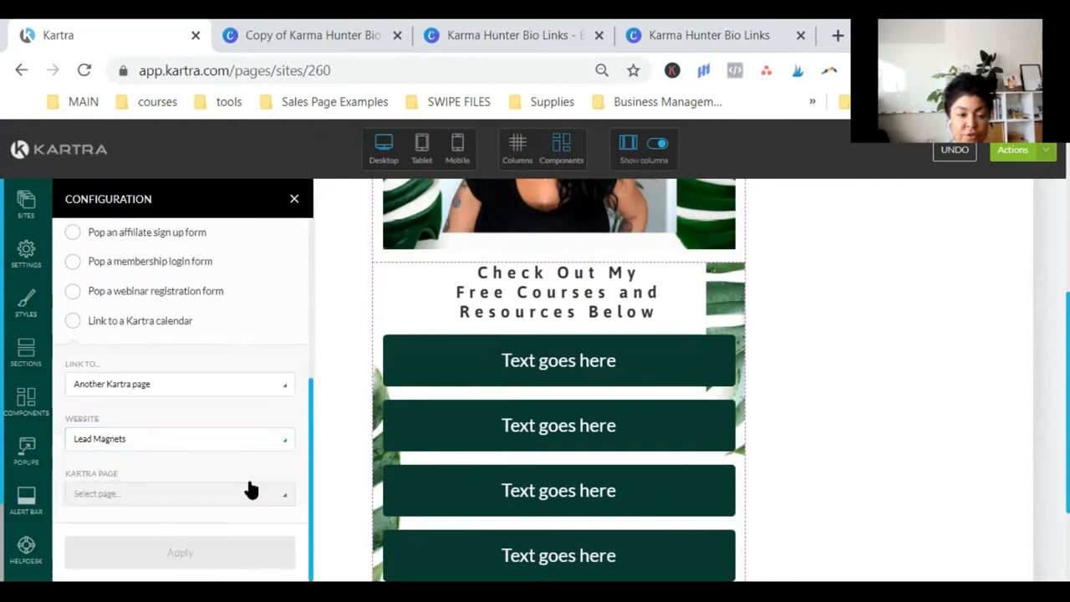
pyautogui.click(181, 403)
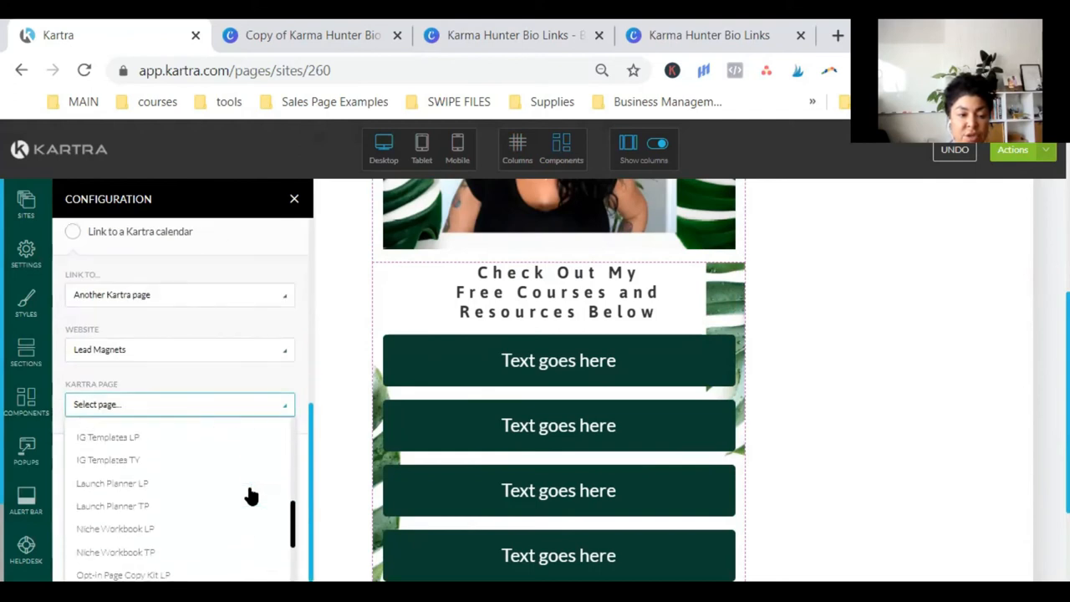
pyautogui.scroll(-3)
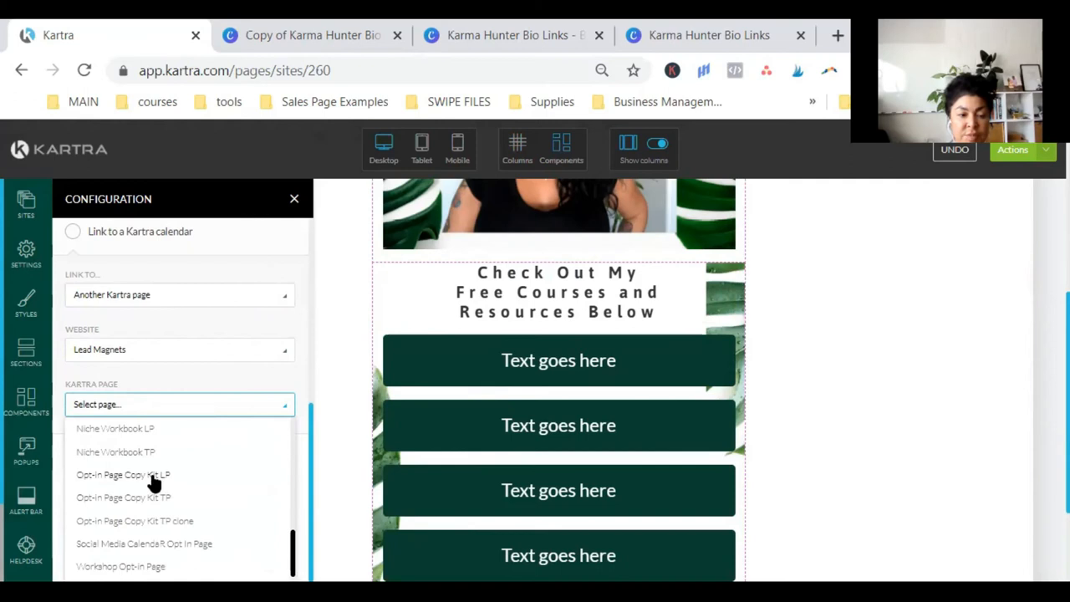
pyautogui.click(124, 474)
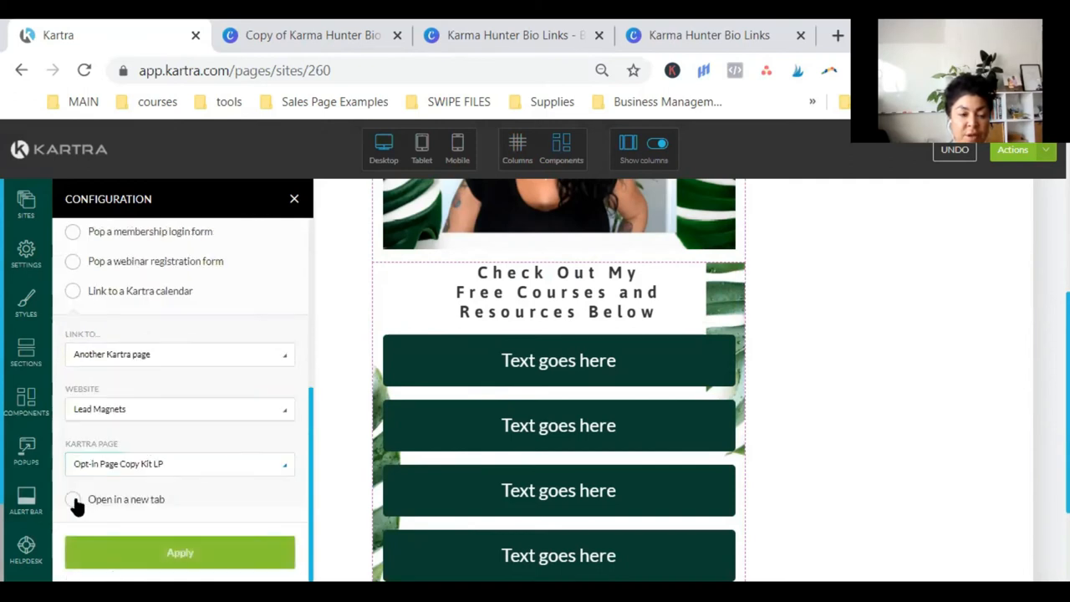
pyautogui.click(73, 499)
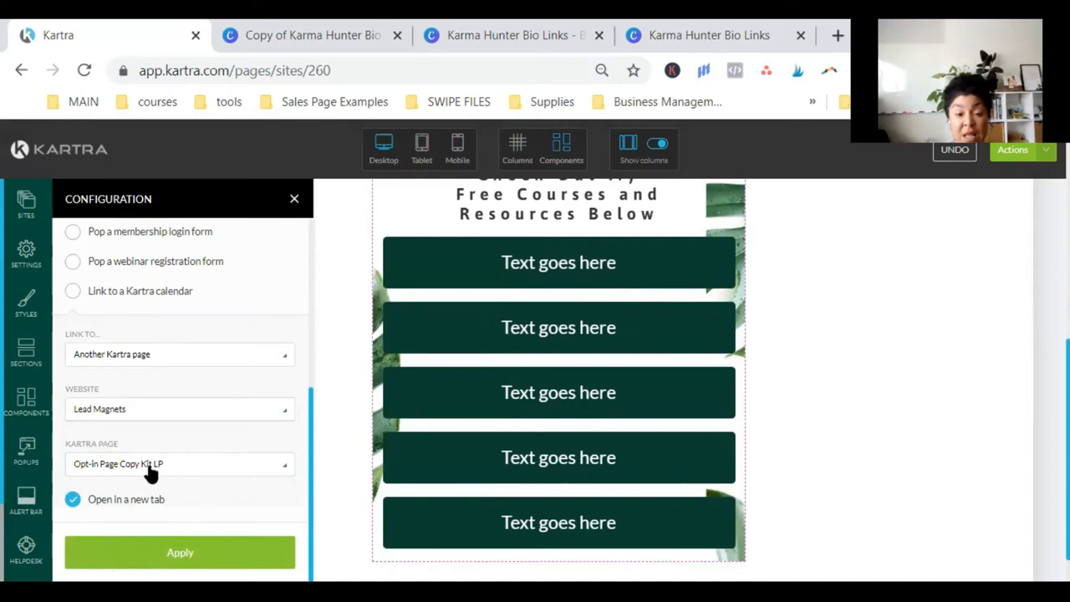
pyautogui.moveTo(241, 514)
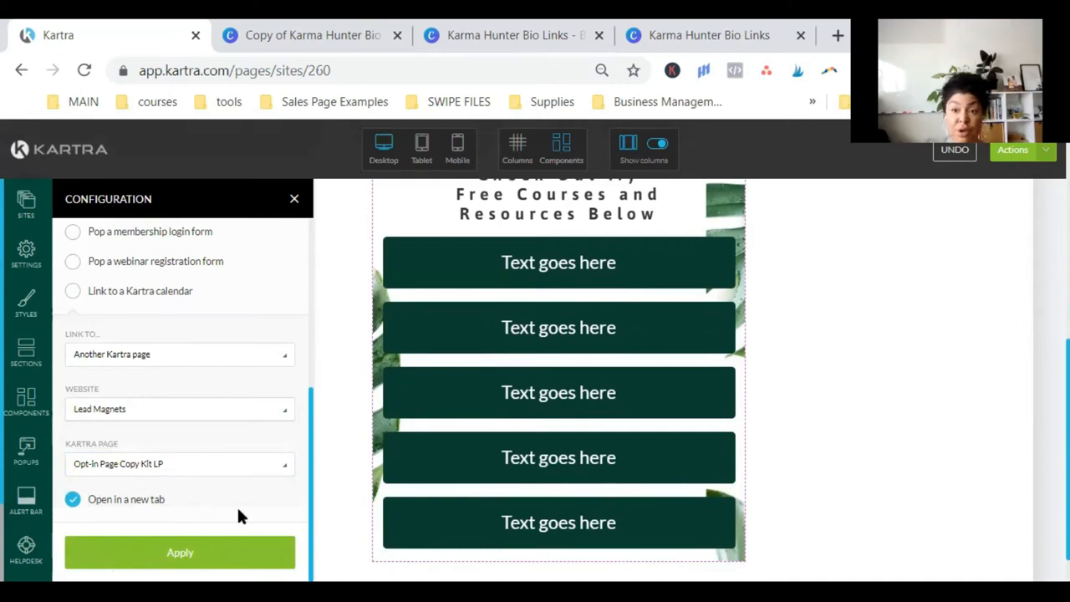
pyautogui.click(180, 552)
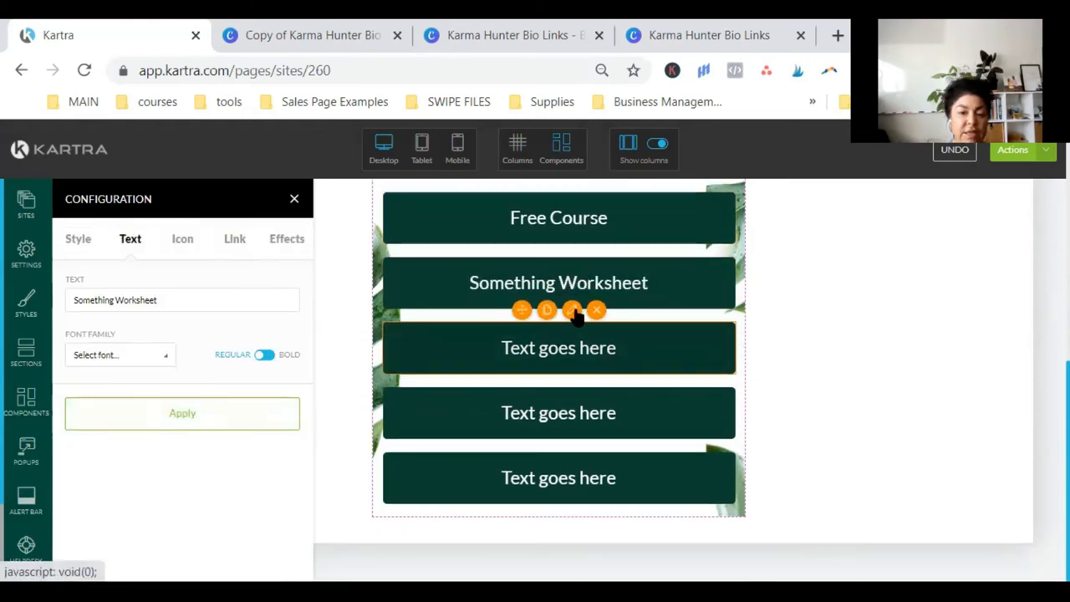
# - Retitle the third button to 'Join My Facebook Group'
pyautogui.click(77, 237)
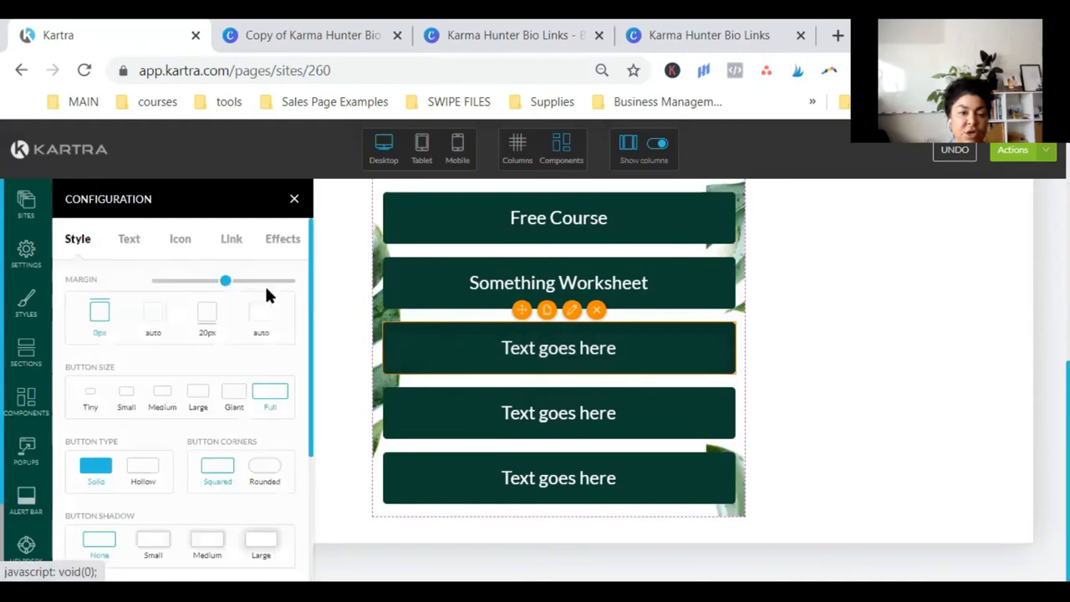
pyautogui.click(130, 237)
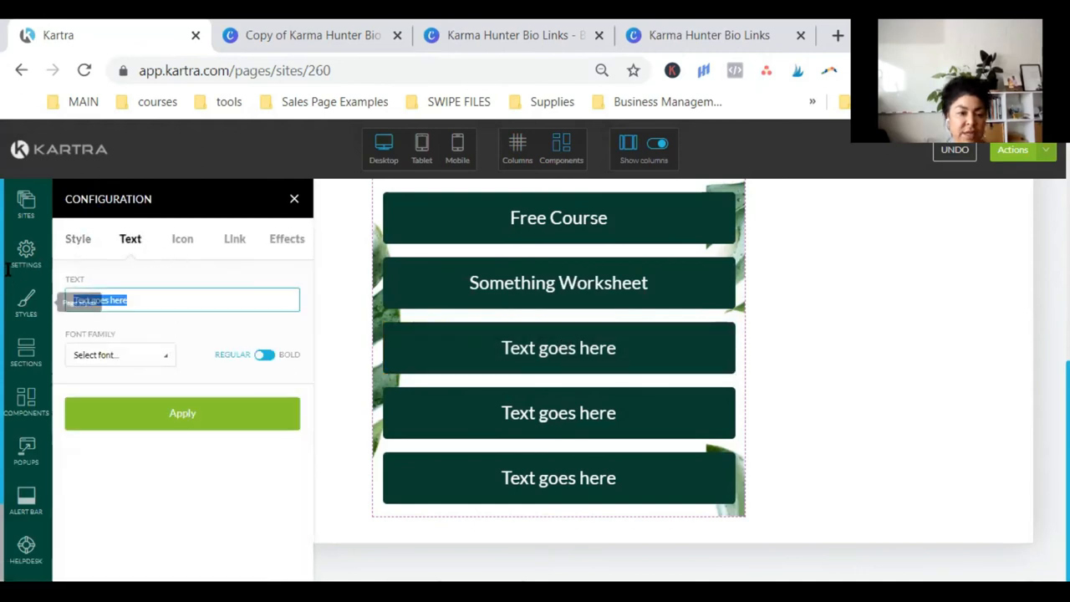
pyautogui.write('Join My')
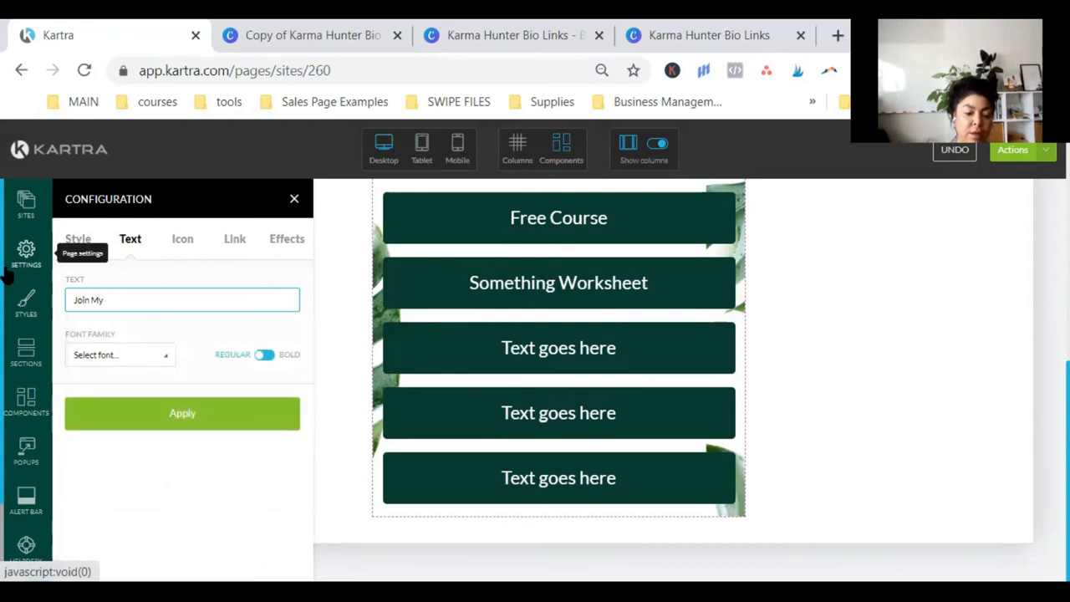
pyautogui.write('Facebook Group')
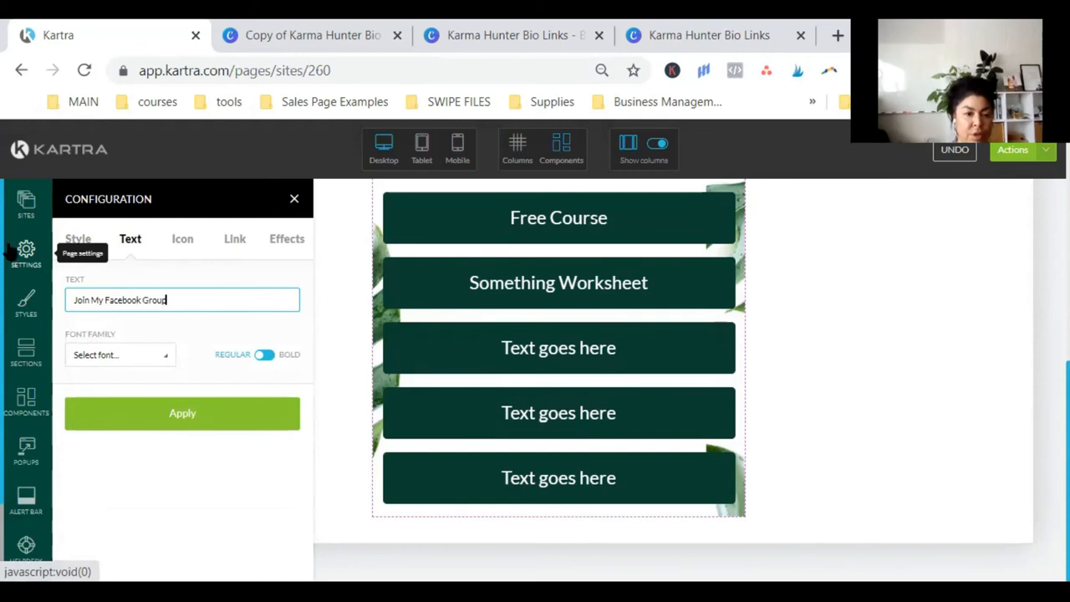
# - Link the third button to an external Facebook group URL opening in a new tab
pyautogui.click(230, 238)
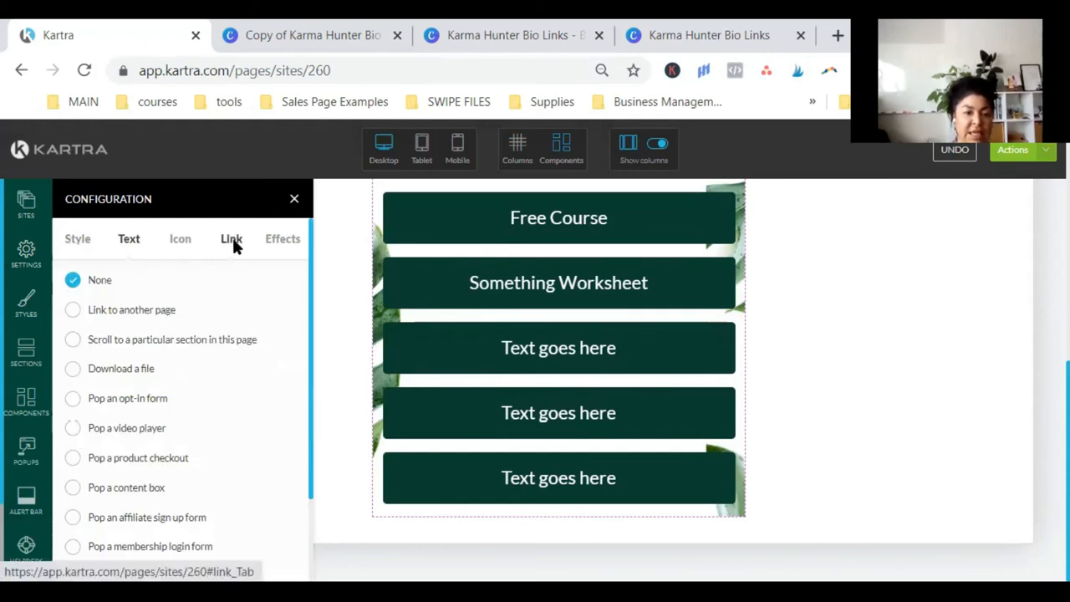
pyautogui.scroll(-3)
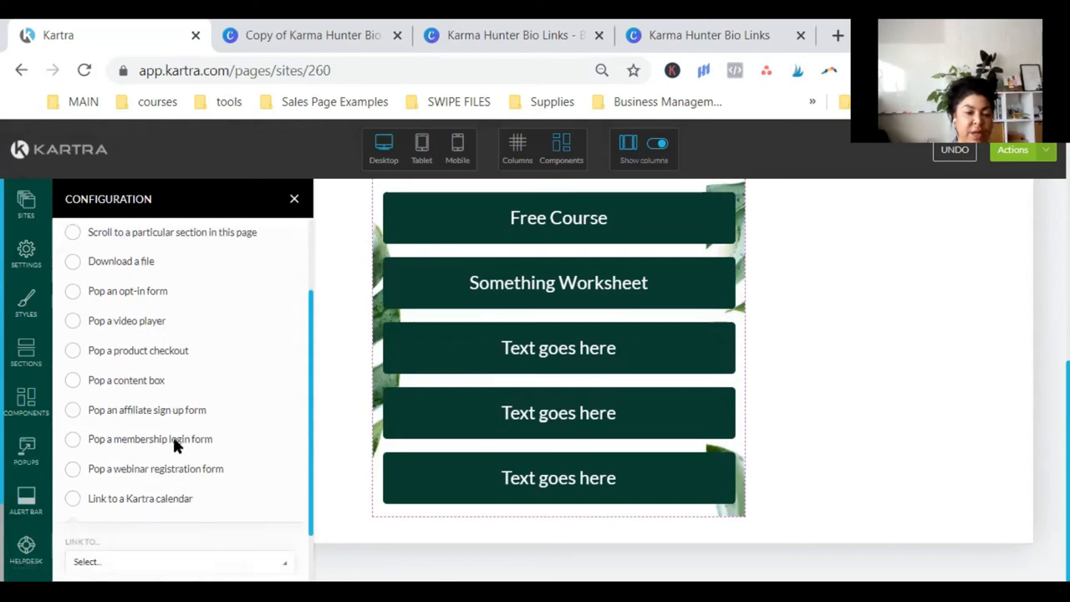
pyautogui.click(179, 562)
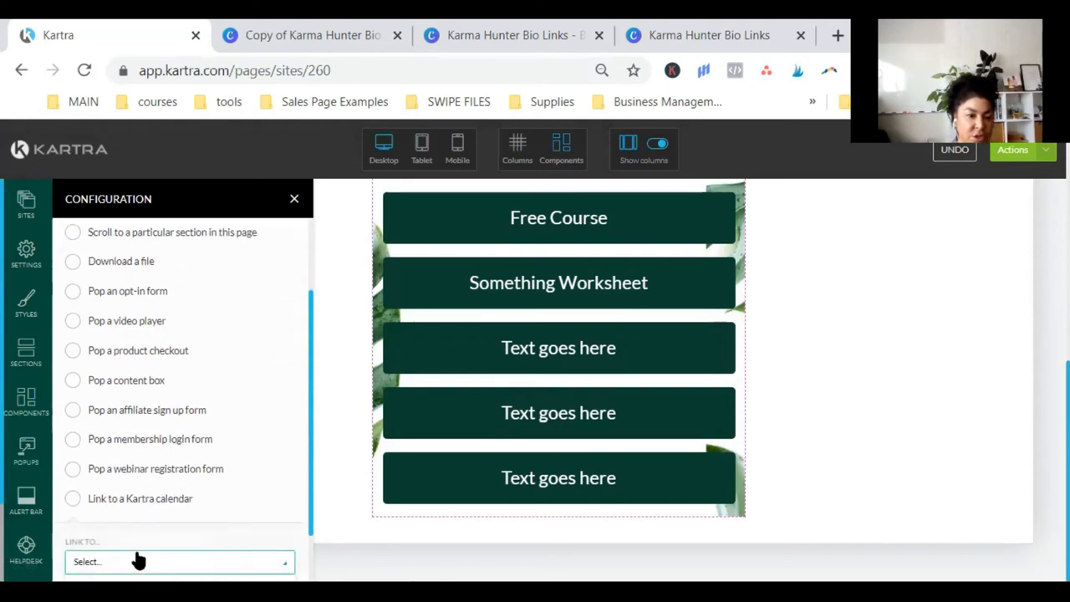
pyautogui.scroll(-3)
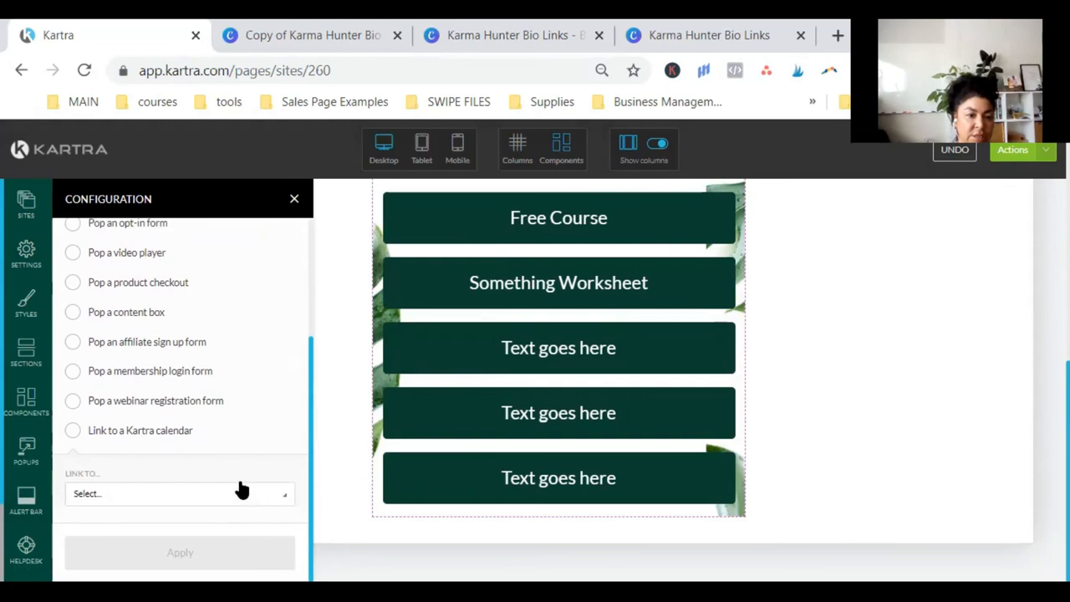
pyautogui.click(180, 493)
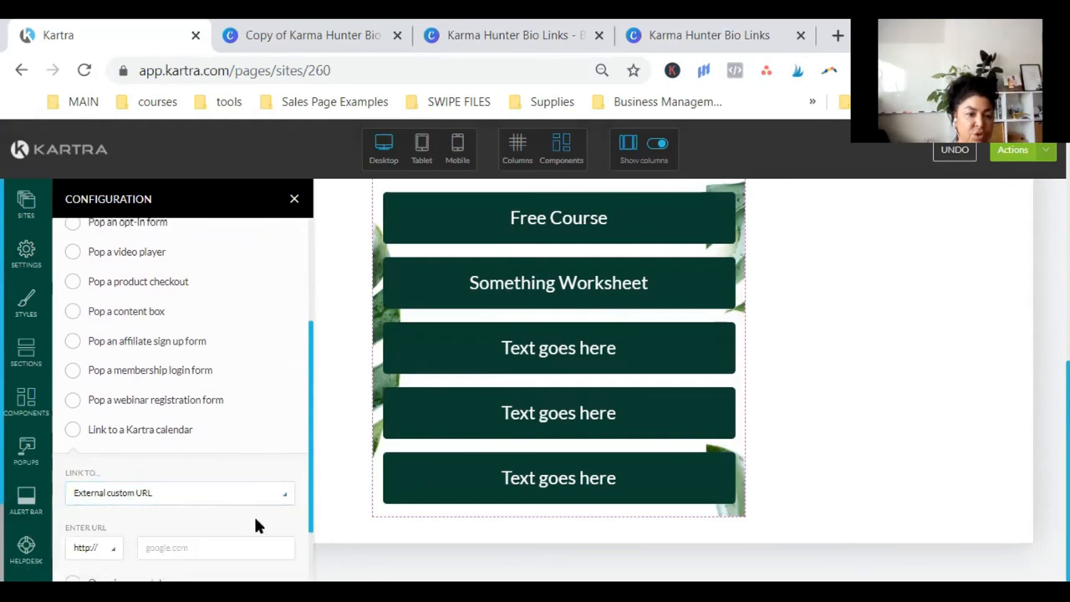
pyautogui.write('facebook.com/groups')
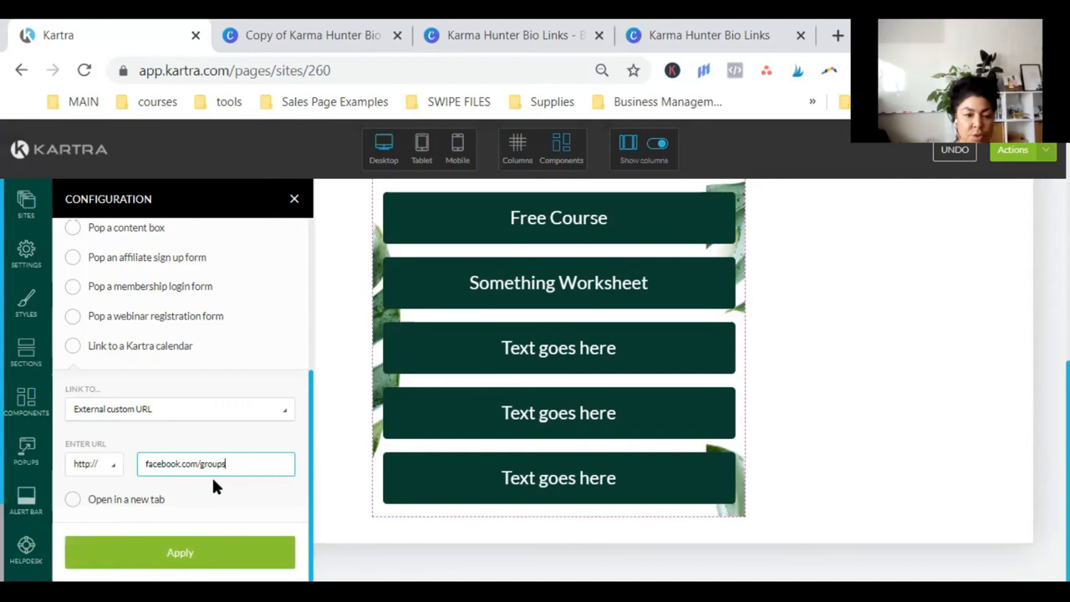
pyautogui.write('/workshopkarmadna')
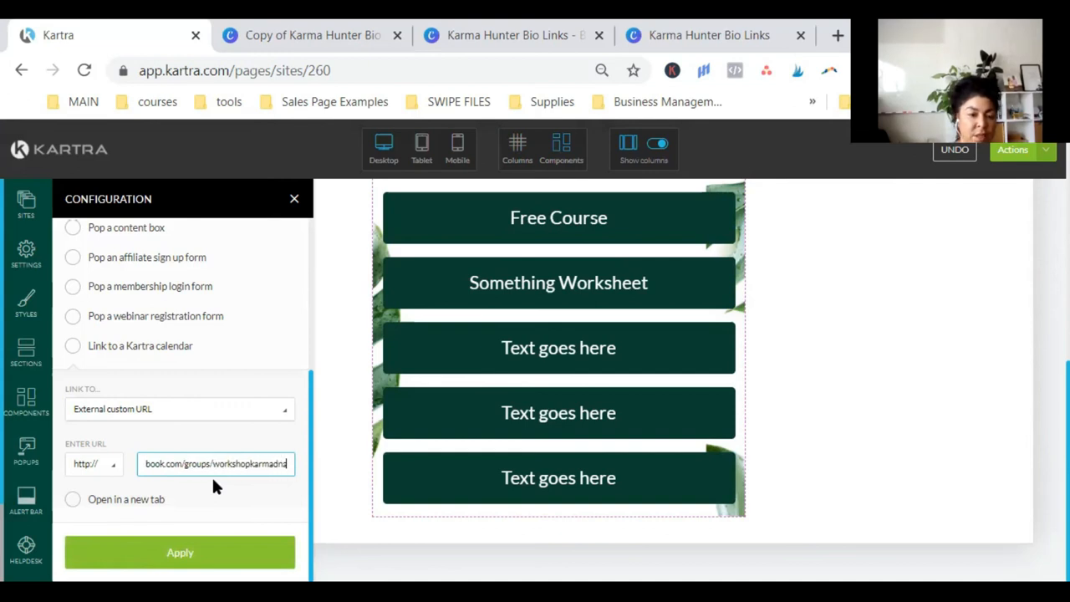
pyautogui.click(74, 498)
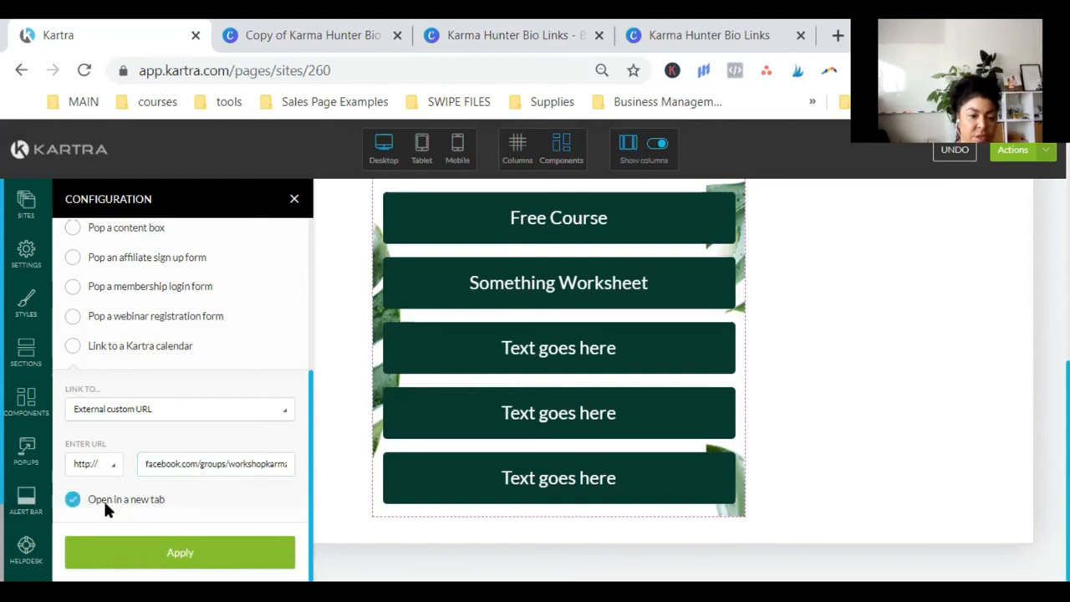
pyautogui.click(181, 551)
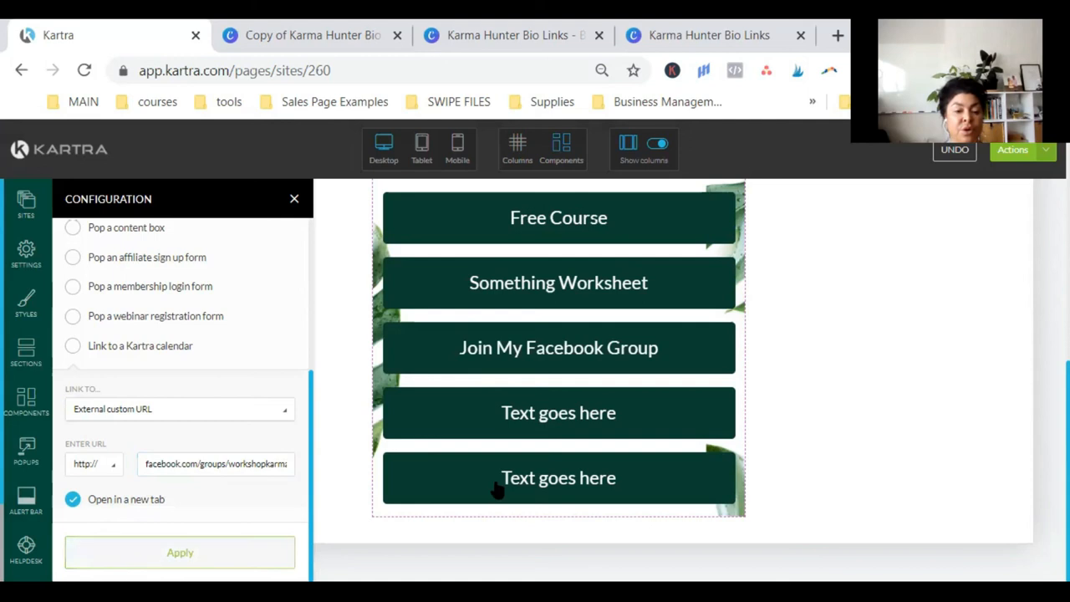
pyautogui.moveTo(642, 224)
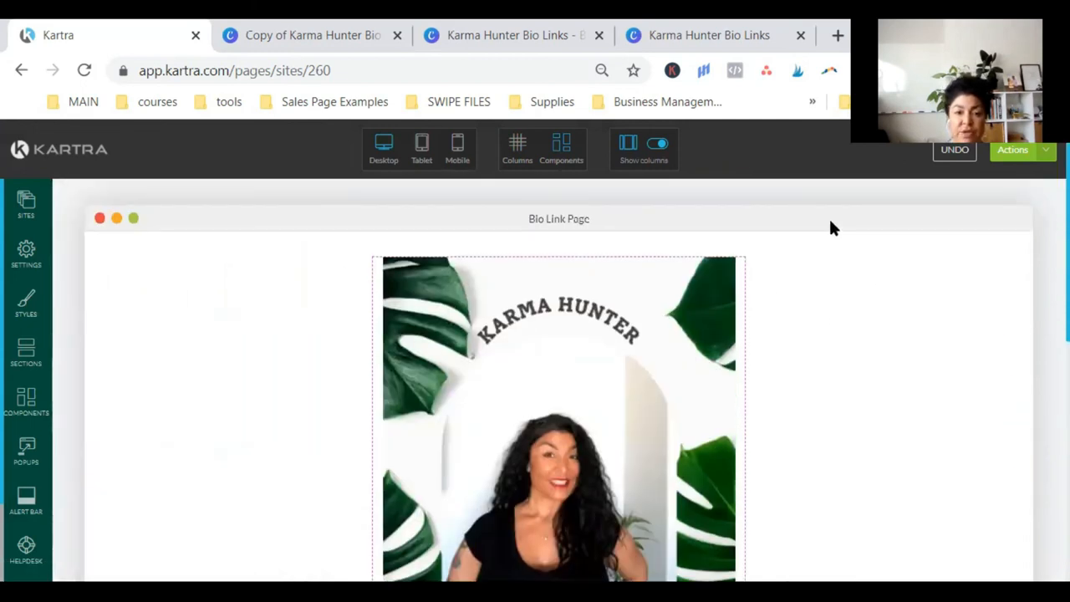
# - Generate a preview of the bio link page via Actions and open it in a new tab
pyautogui.scroll(-3)
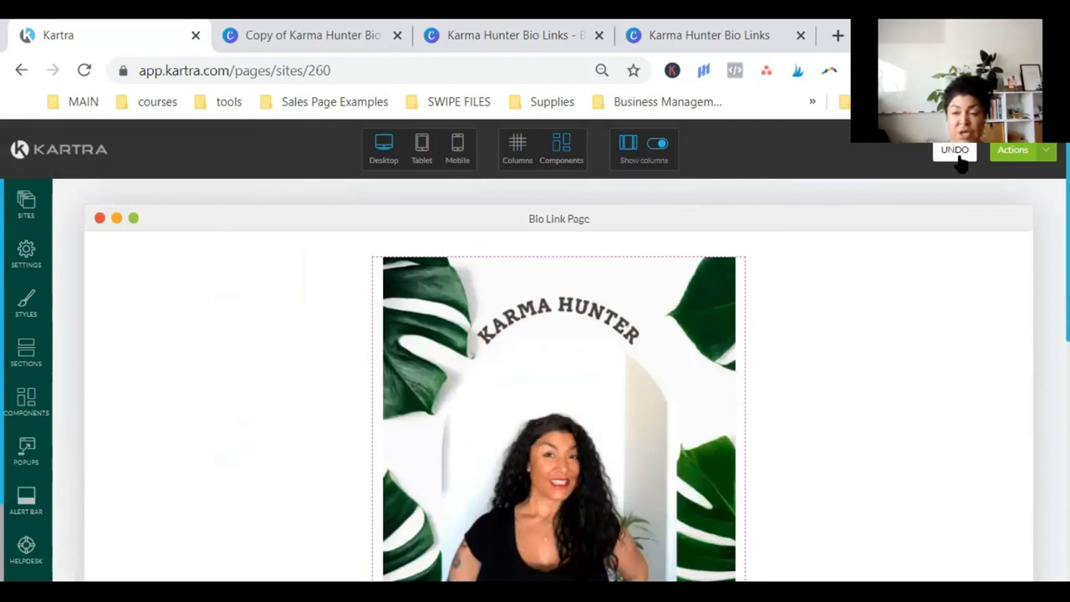
pyautogui.click(1013, 150)
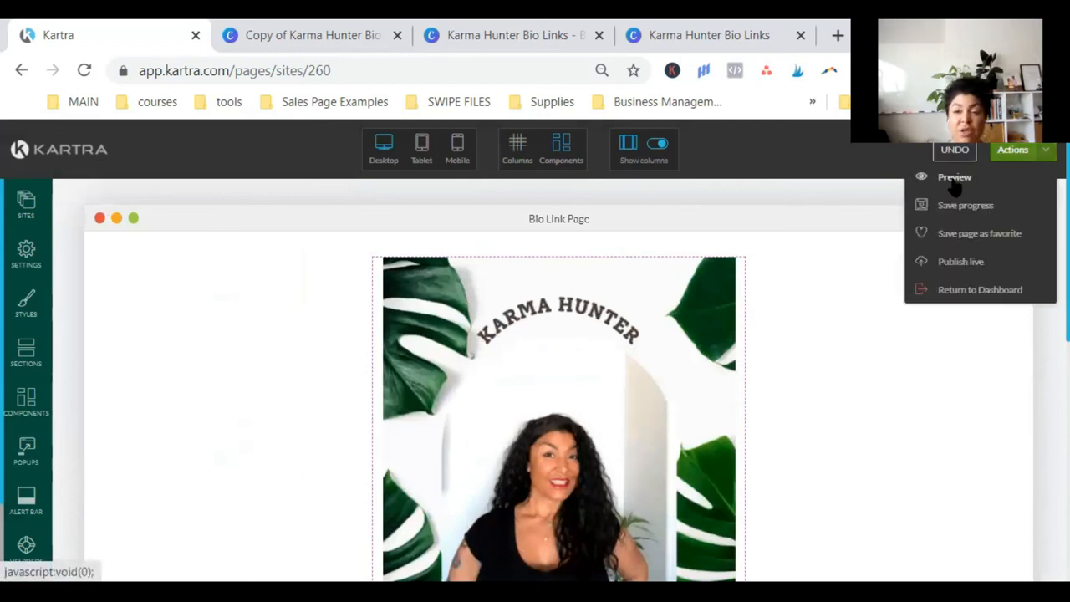
pyautogui.click(955, 177)
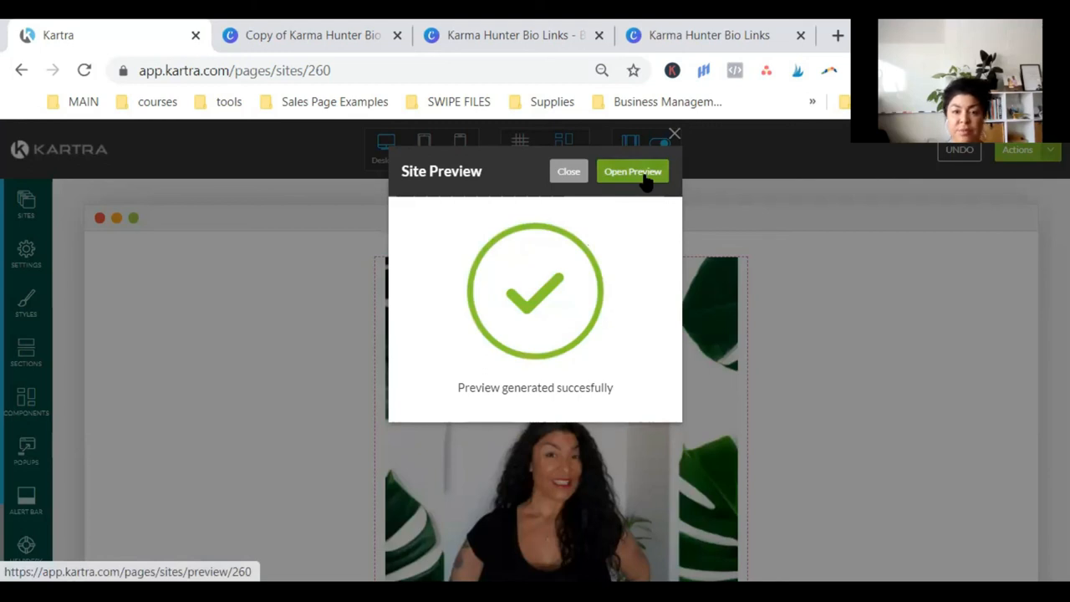
pyautogui.click(632, 170)
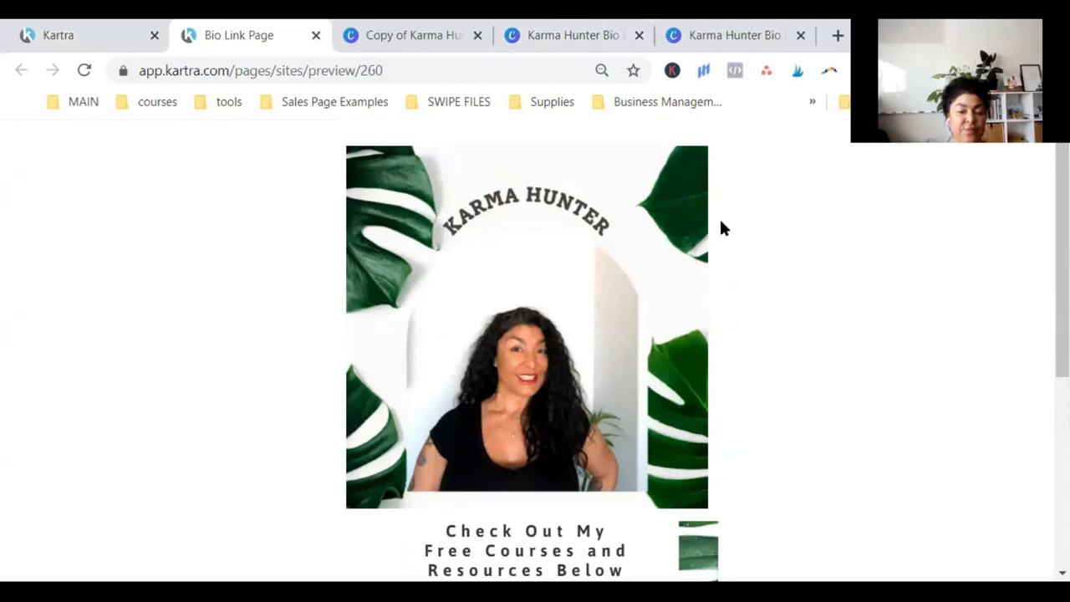
pyautogui.moveTo(862, 281)
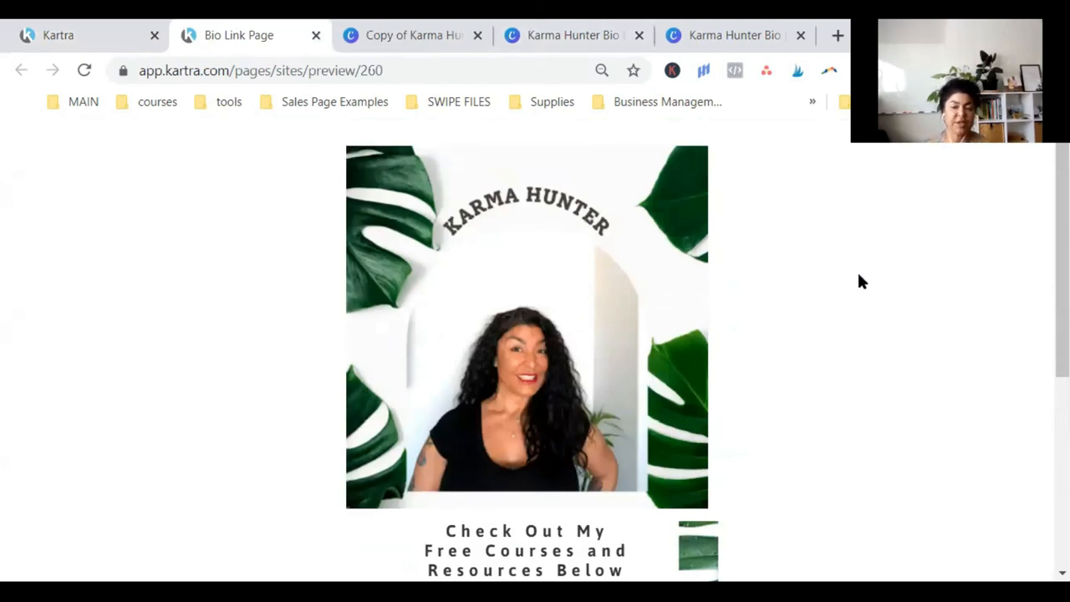
pyautogui.moveTo(853, 370)
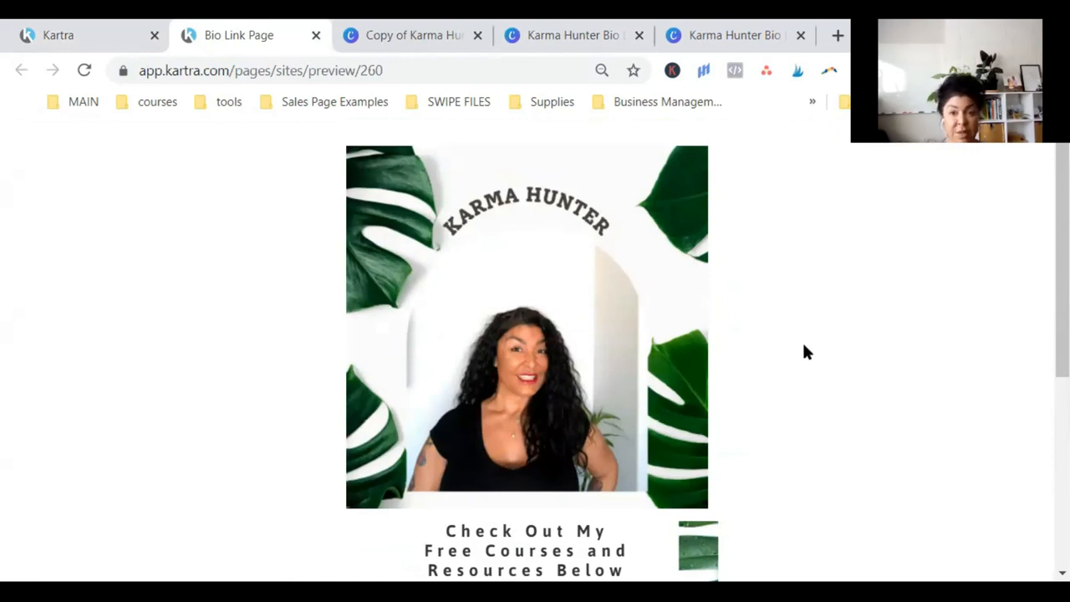
pyautogui.moveTo(626, 147)
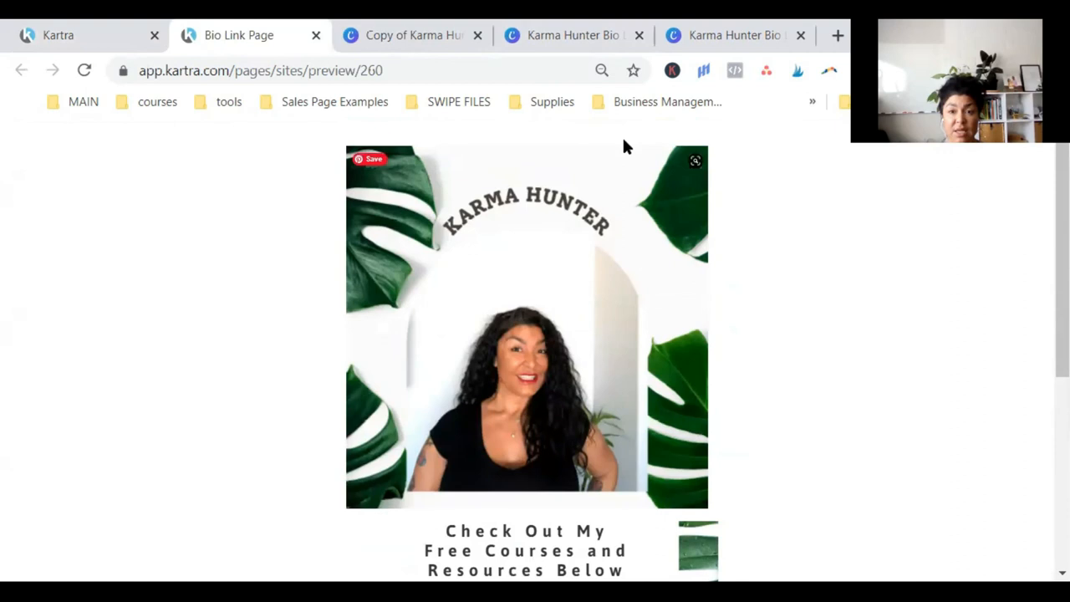
pyautogui.moveTo(913, 363)
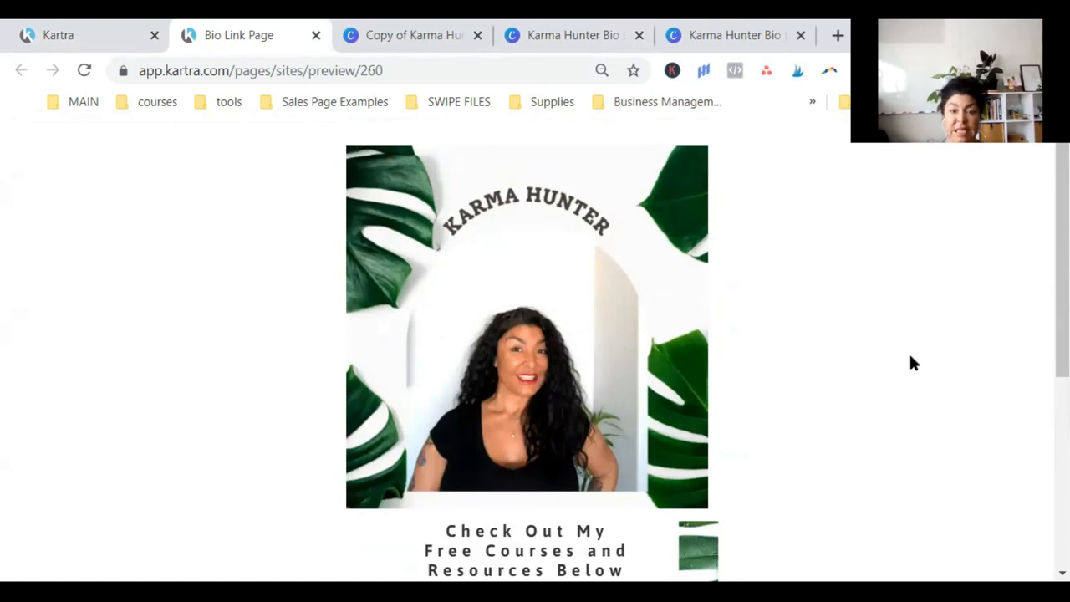